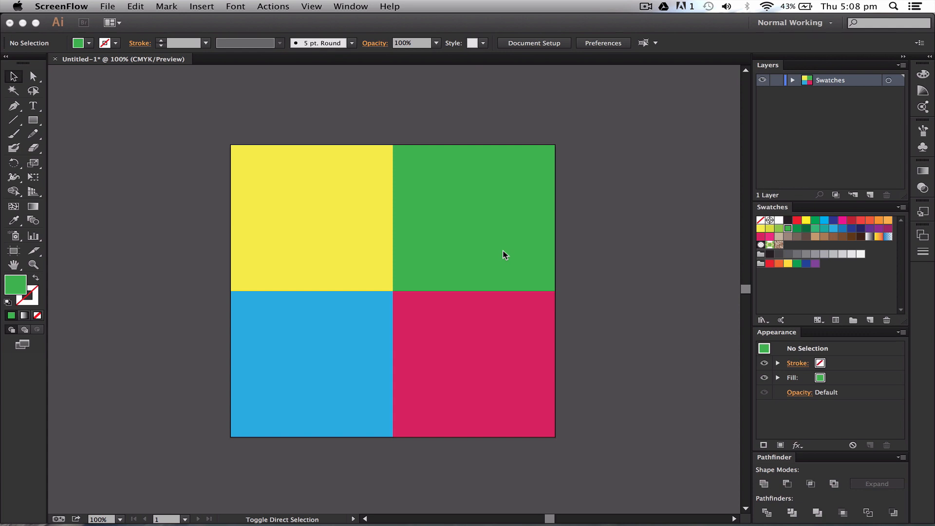
mouse_move(596, 228)
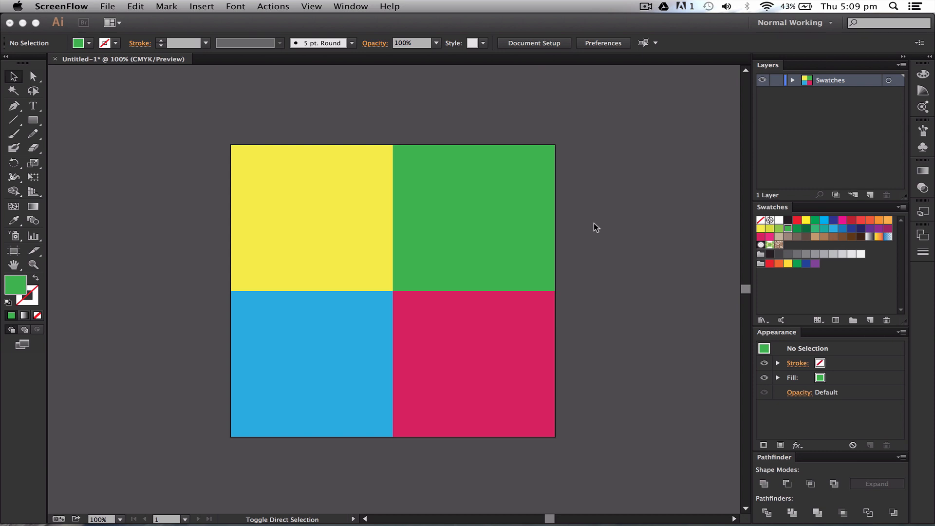
mouse_move(585, 222)
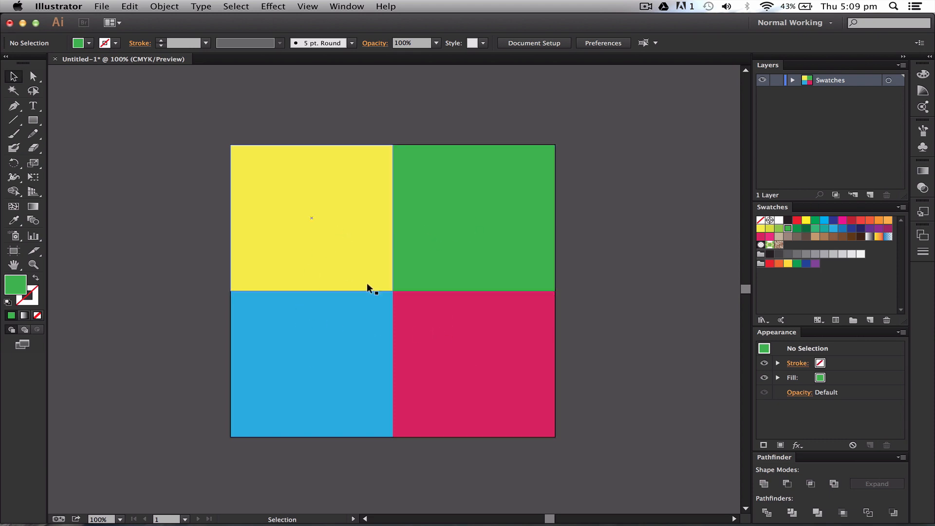
Make the magenta swatch the current fill colour
left_click(474, 218)
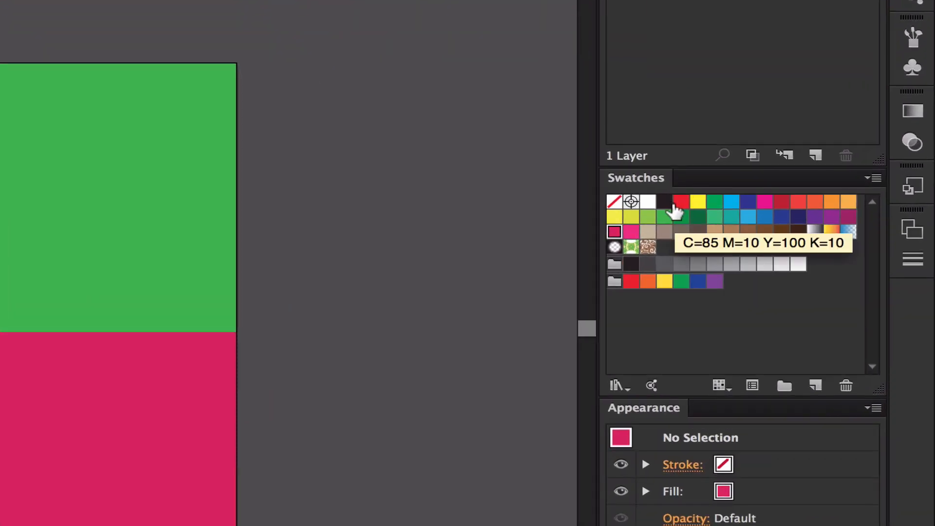
mouse_move(718, 216)
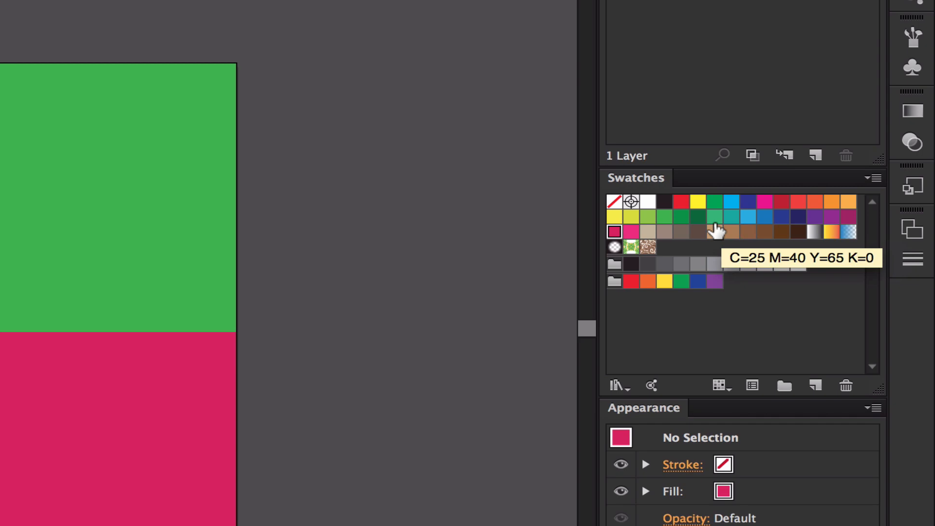
mouse_move(852, 440)
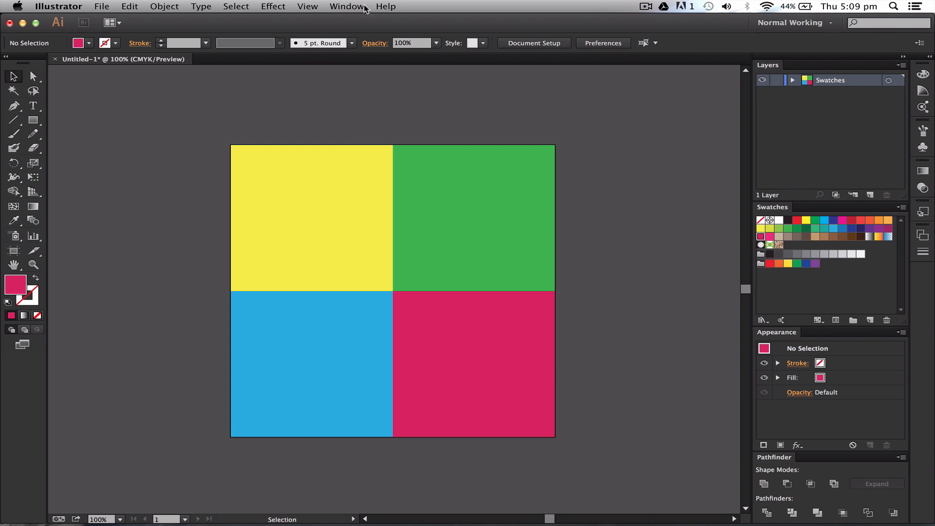
Show the Kuler colour themes panel and the swatch-kind filter choices
left_click(347, 6)
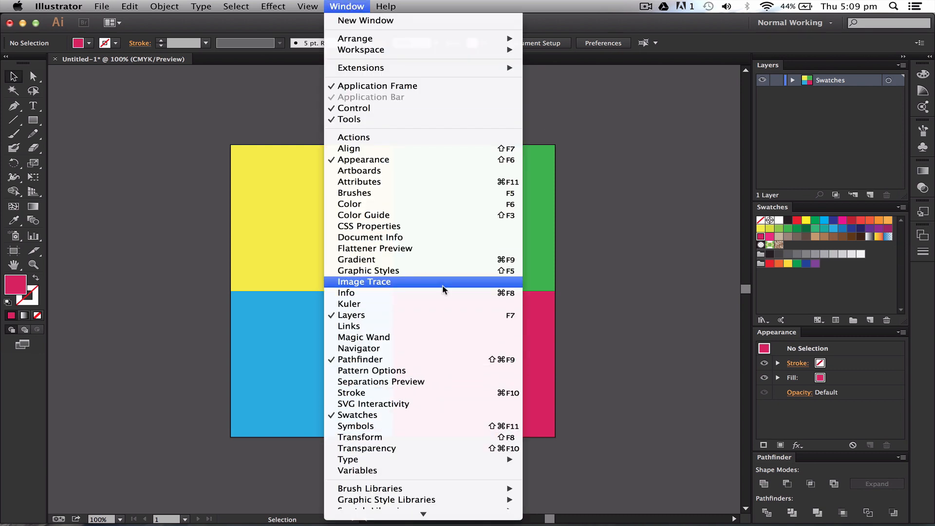
mouse_move(432, 229)
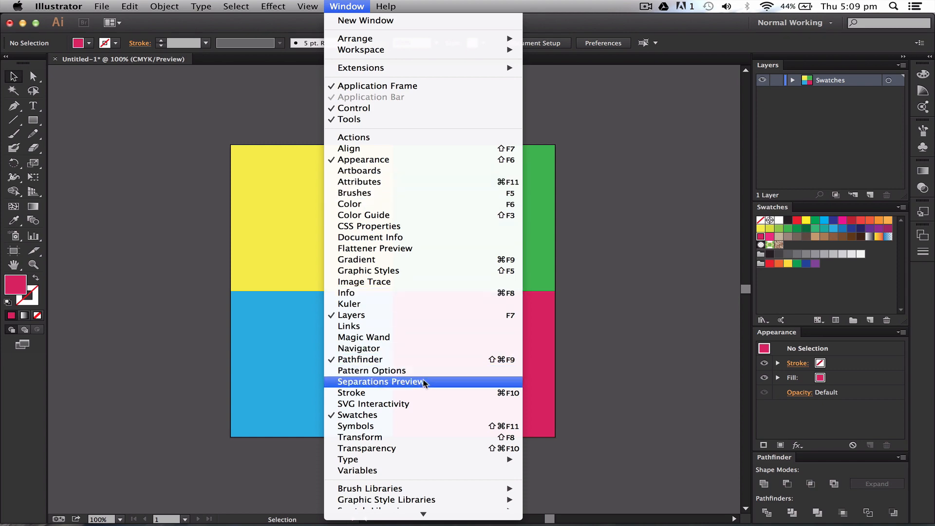
left_click(380, 382)
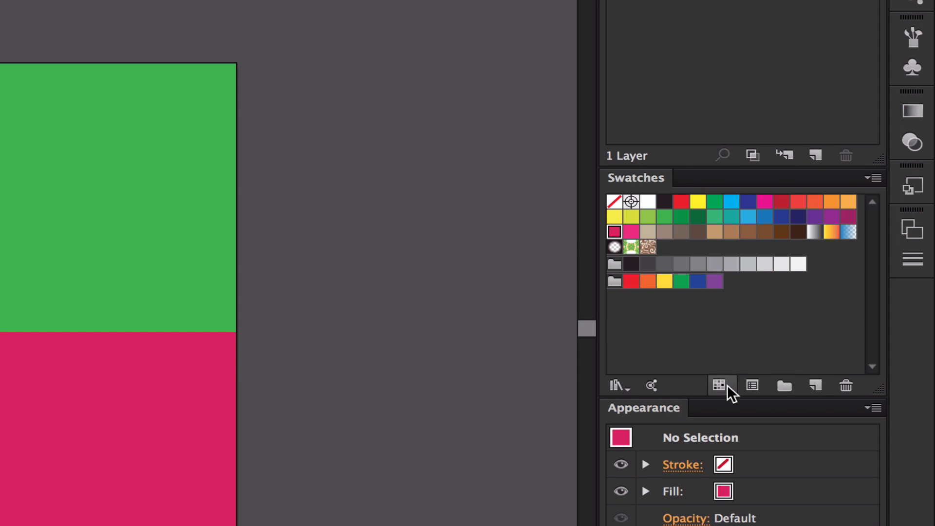
left_click(721, 386)
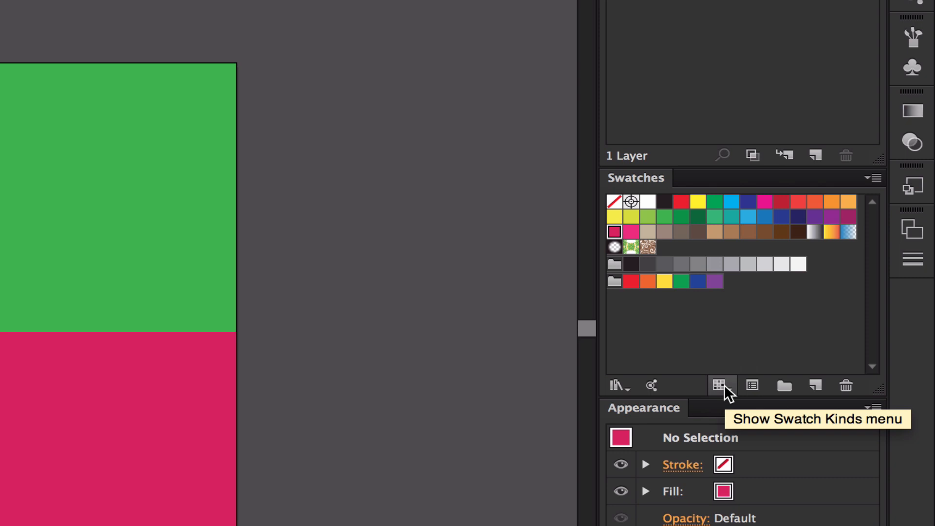
left_click(719, 386)
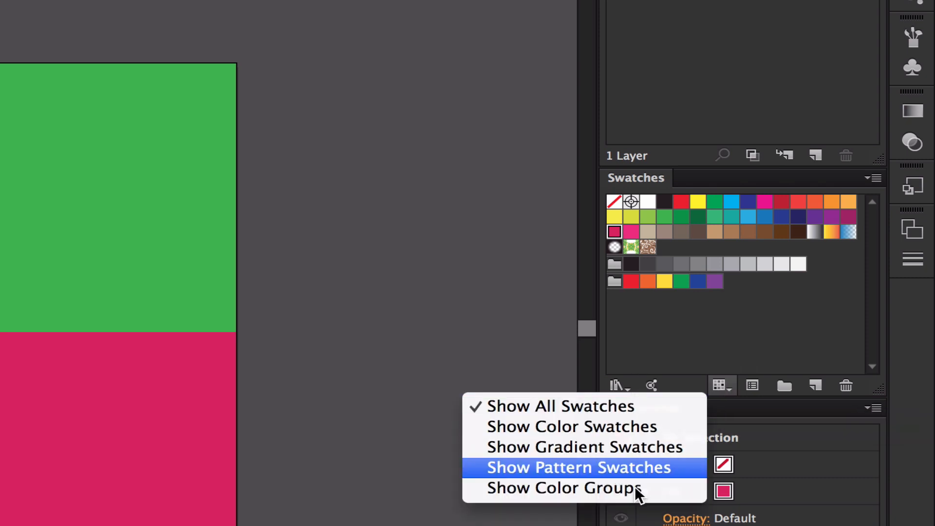
mouse_move(723, 356)
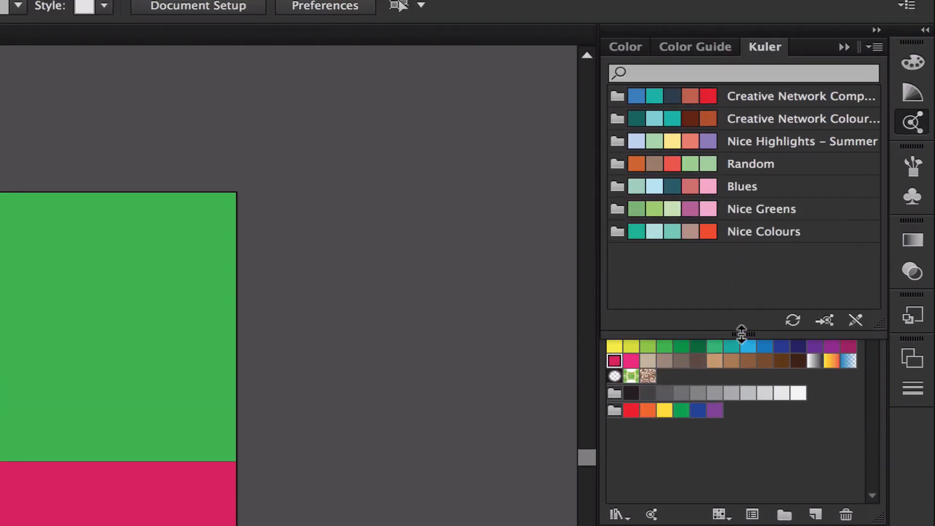
Shorten the Kuler panel so the full Swatches panel shows below the themes
left_click_drag(741, 333, 742, 275)
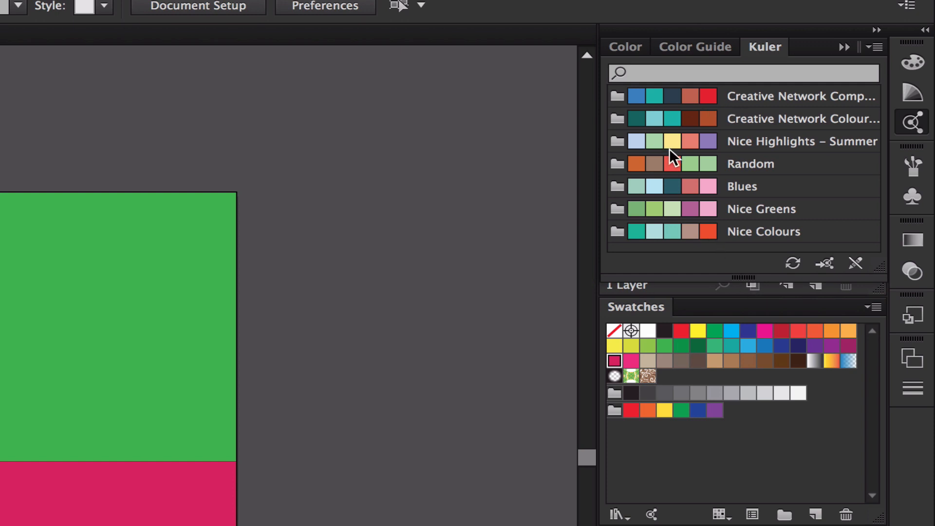
mouse_move(791, 100)
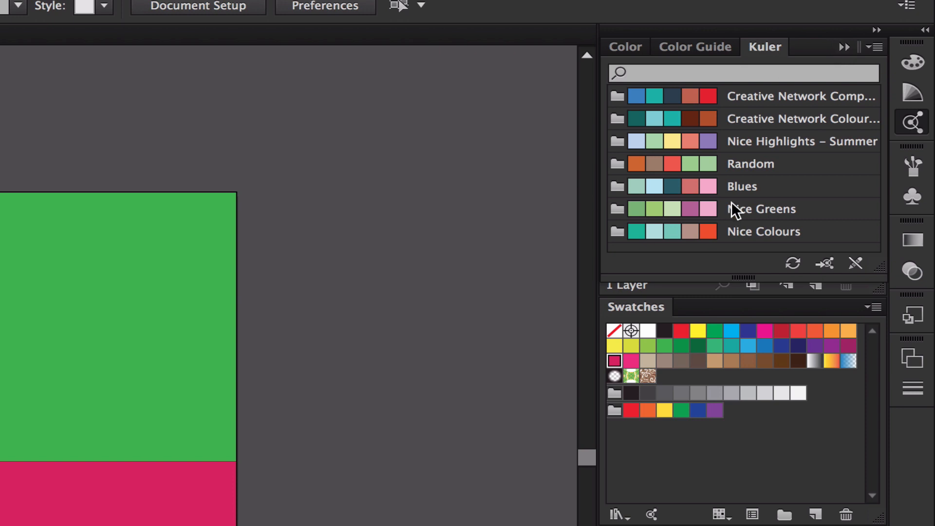
mouse_move(773, 76)
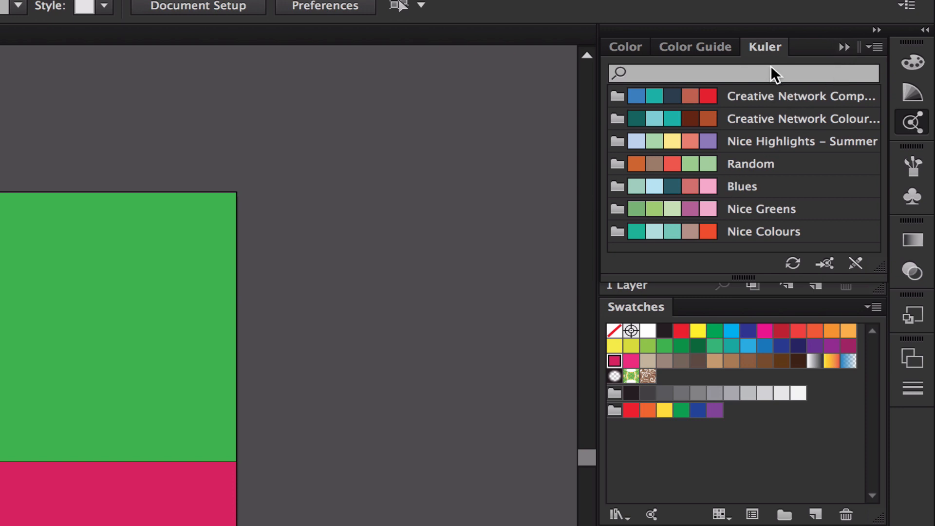
mouse_move(840, 47)
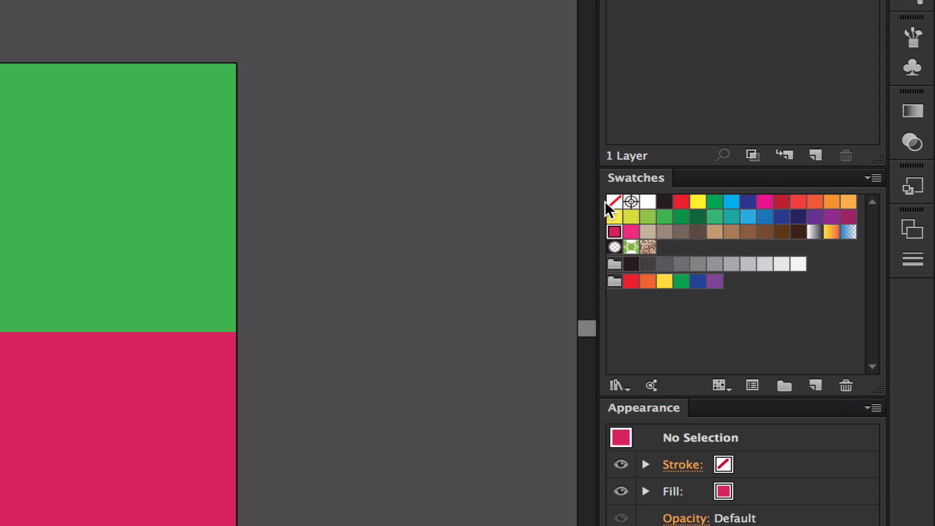
mouse_move(632, 203)
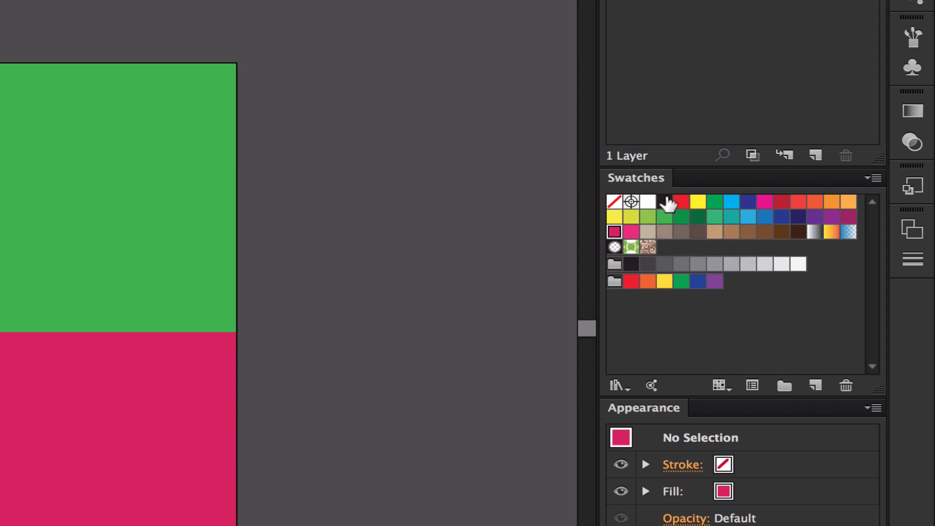
mouse_move(711, 203)
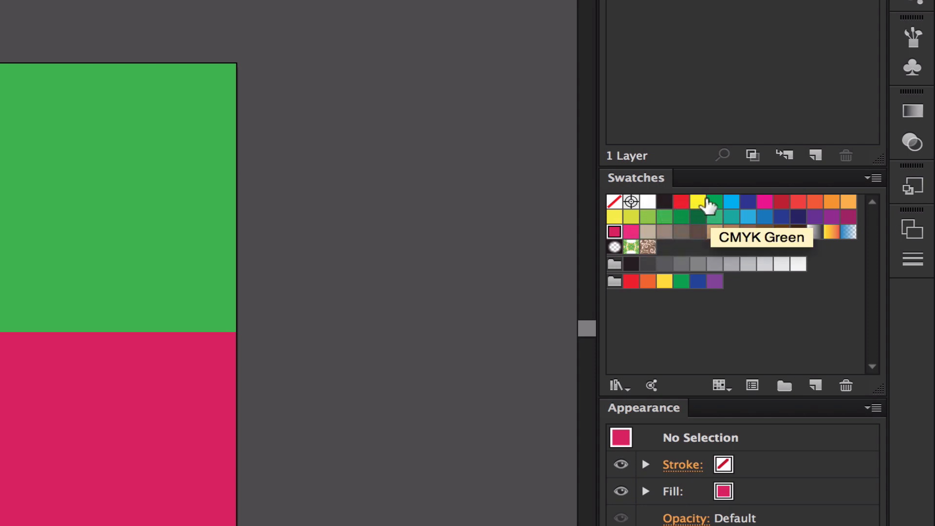
mouse_move(740, 202)
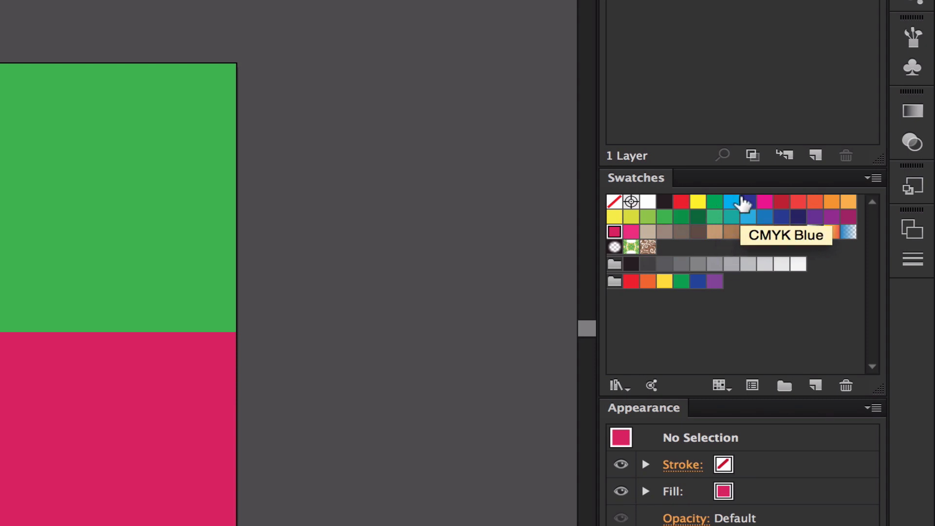
mouse_move(752, 183)
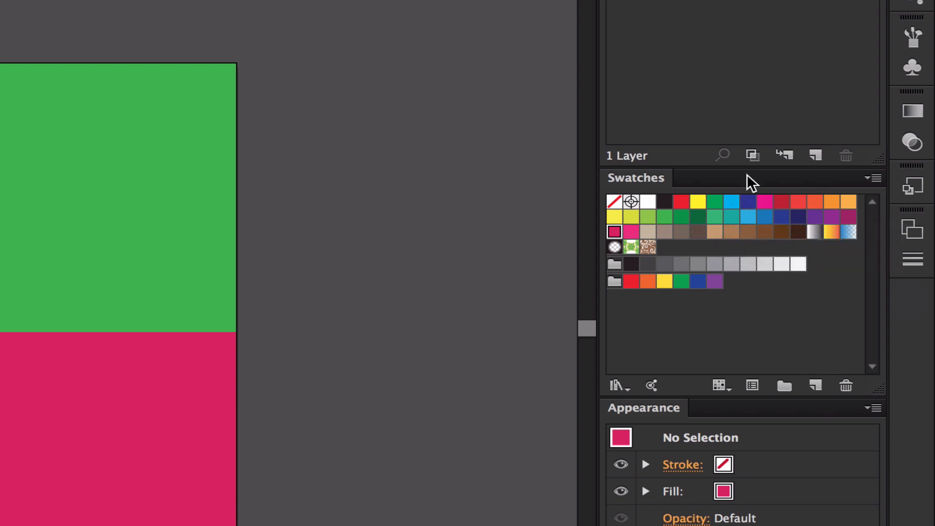
mouse_move(748, 218)
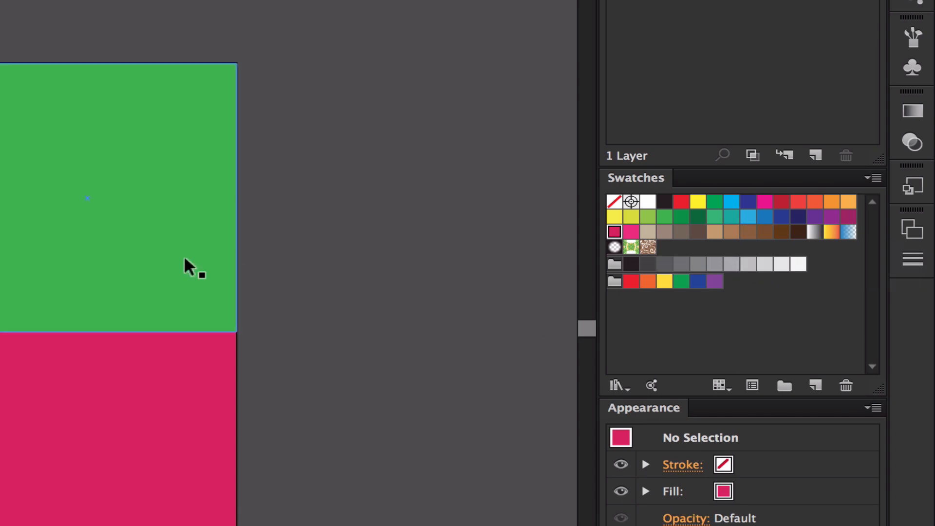
mouse_move(682, 216)
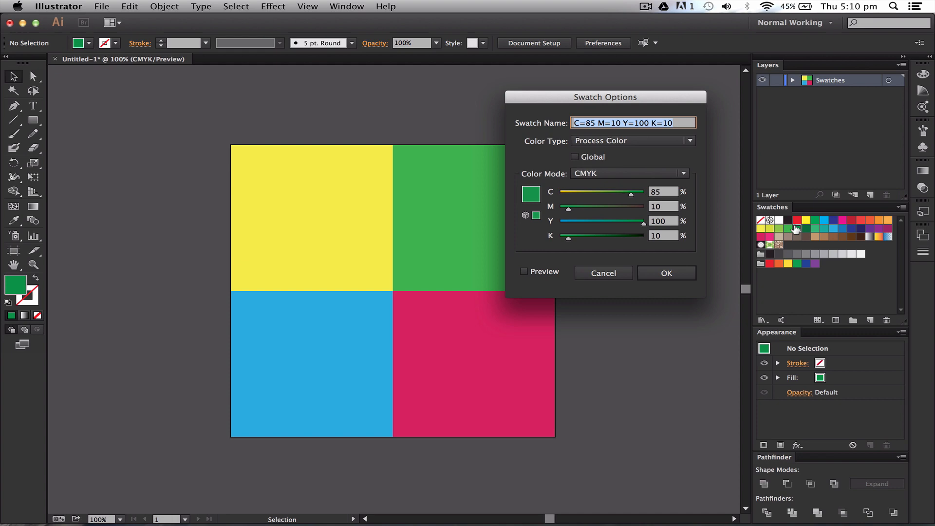
left_click_drag(605, 97, 402, 87)
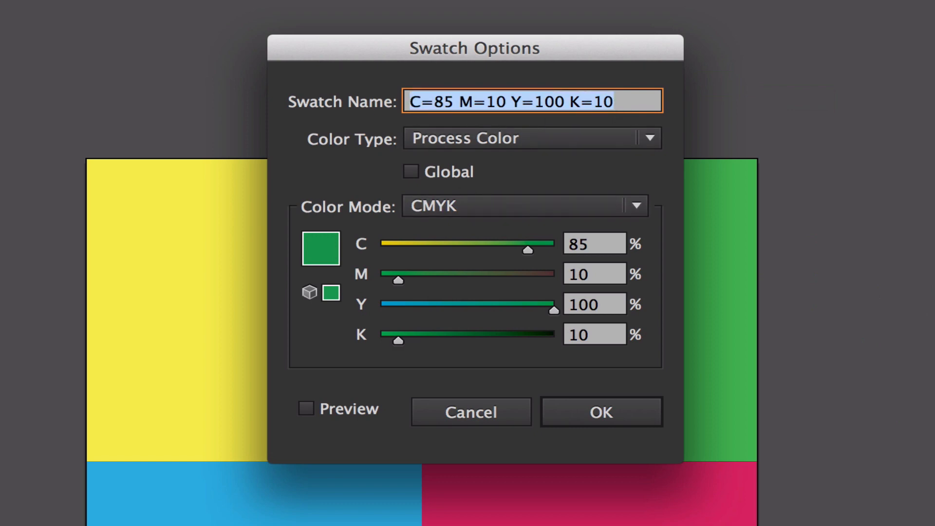
type("Middle")
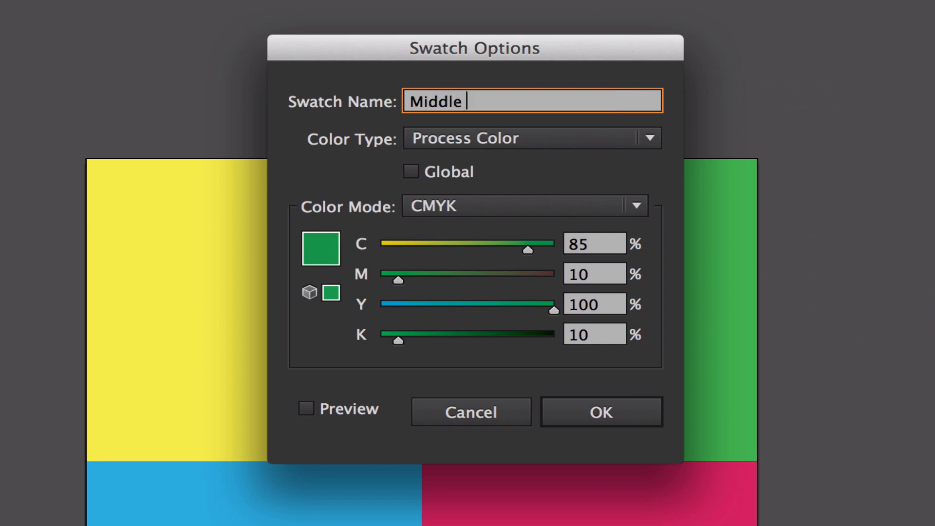
type("Green")
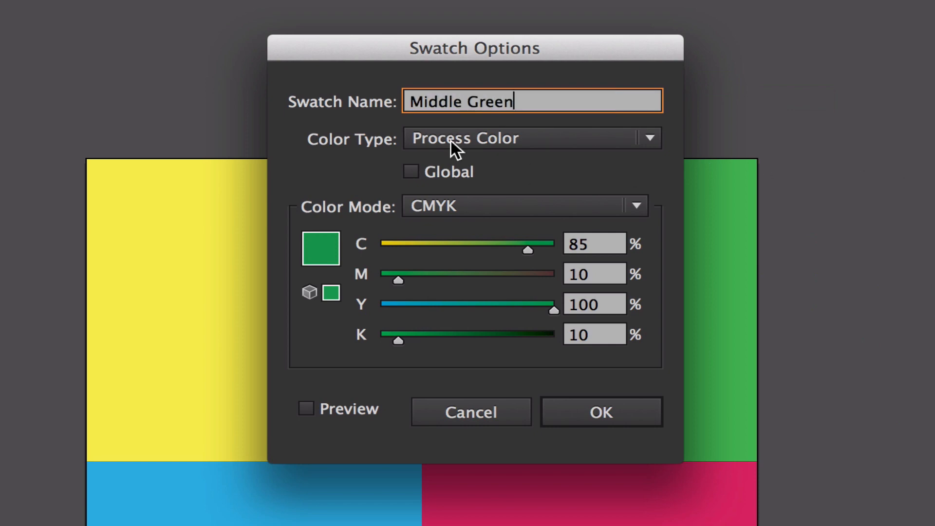
left_click(531, 139)
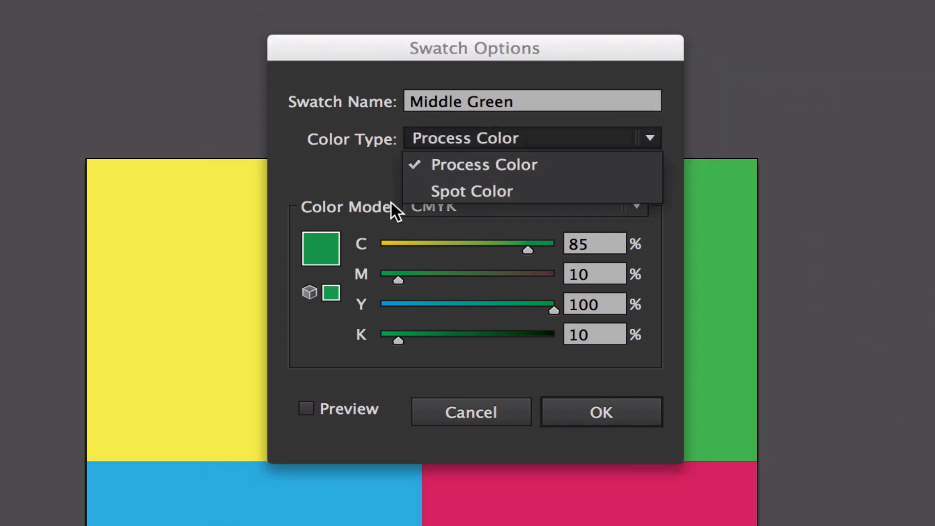
left_click(484, 164)
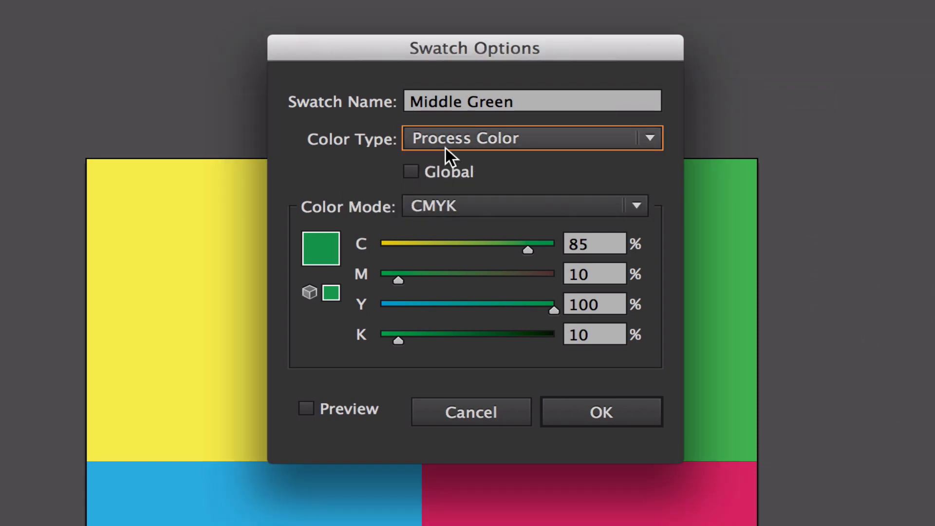
mouse_move(458, 258)
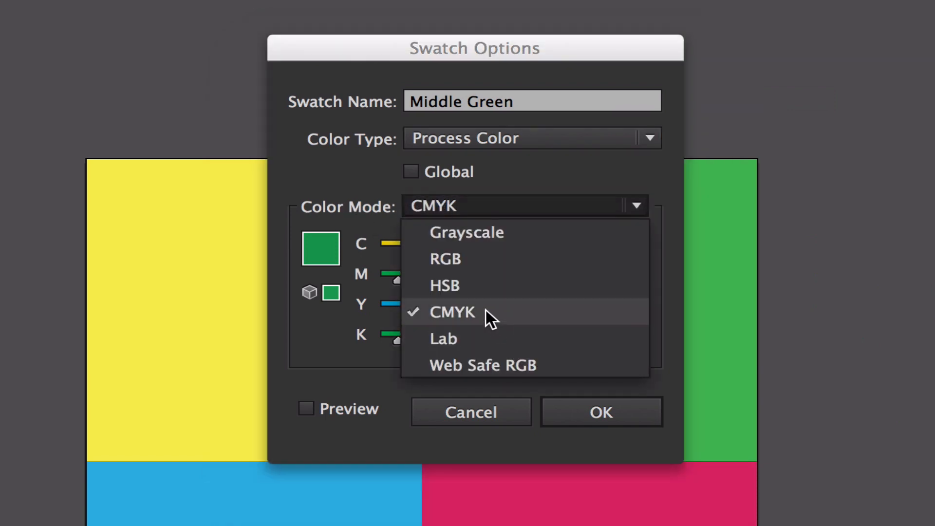
mouse_move(384, 224)
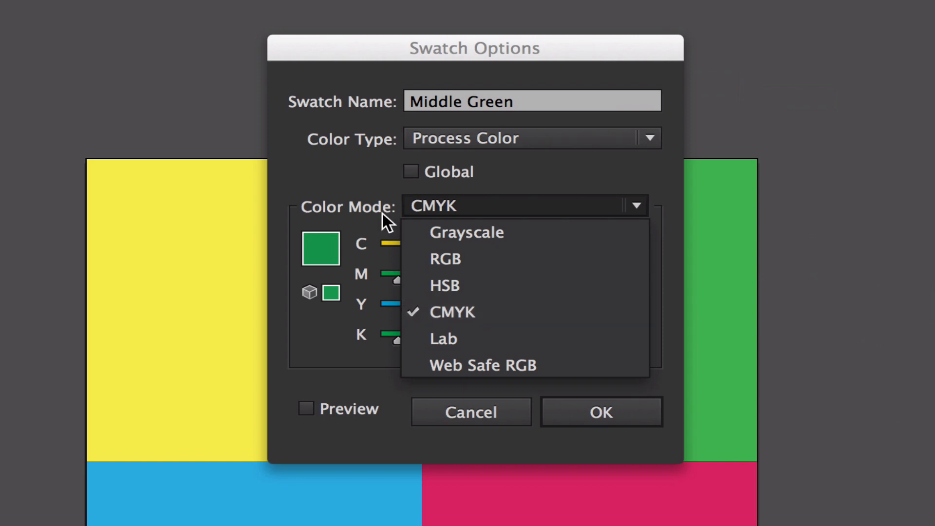
left_click(452, 312)
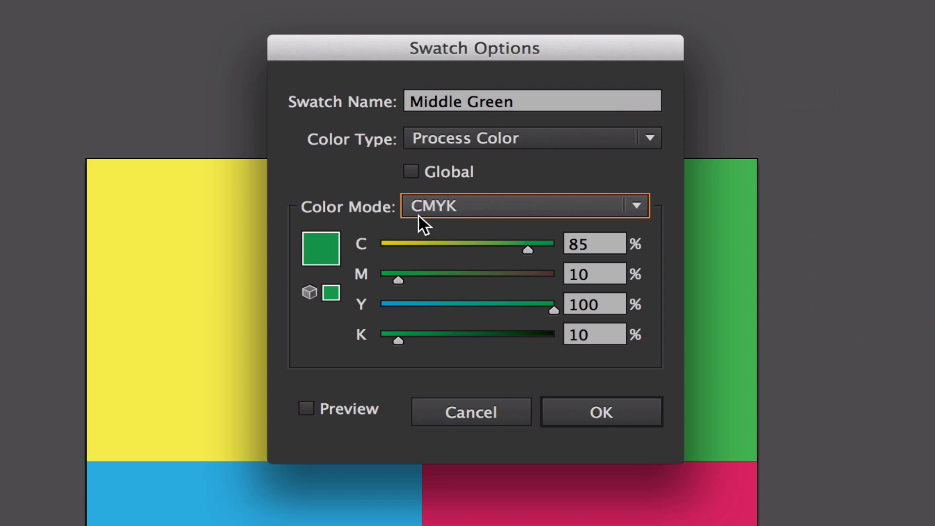
mouse_move(196, 466)
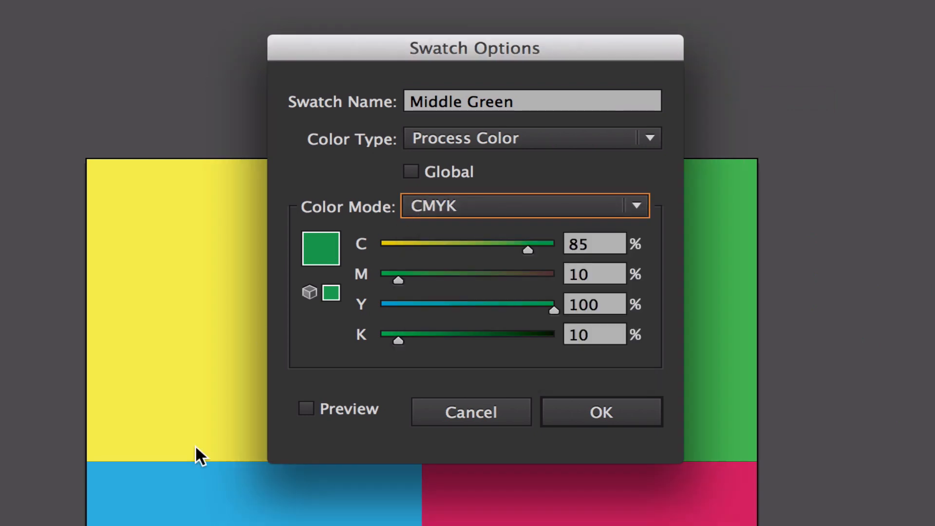
mouse_move(507, 206)
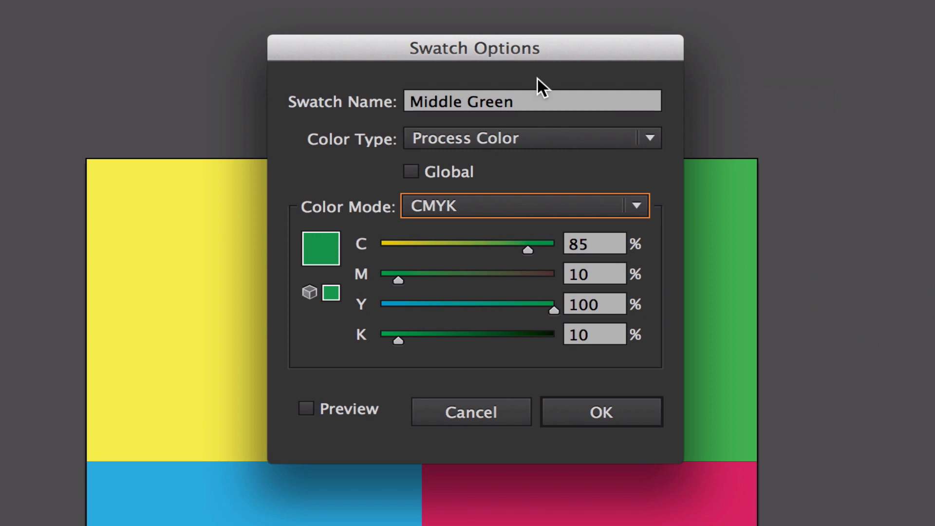
left_click(594, 244)
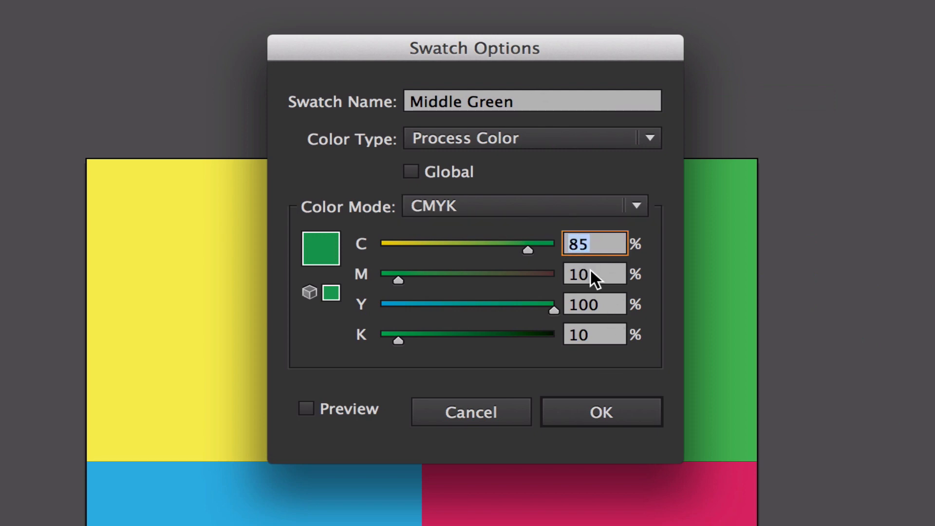
left_click(595, 335)
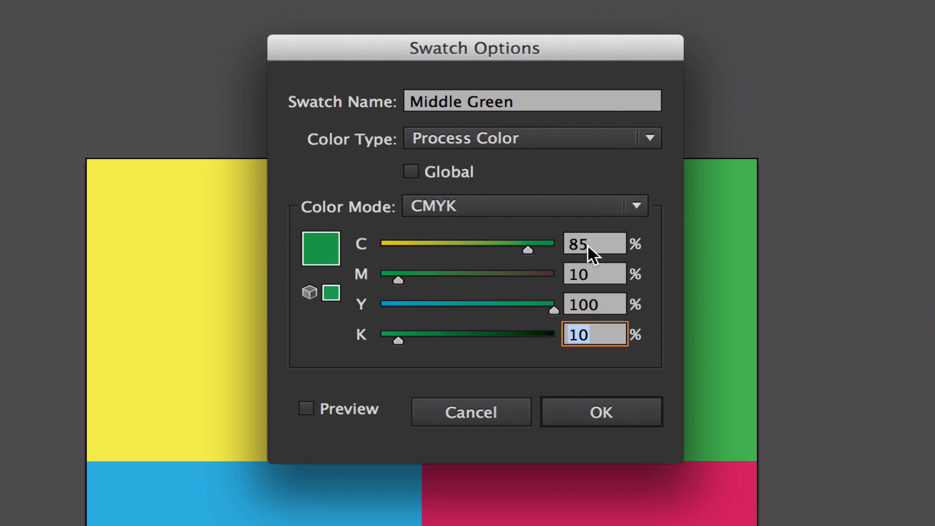
Experiment with cyan near 84, magenta near 13 and yellow near 27 percent
left_click_drag(520, 249, 491, 249)
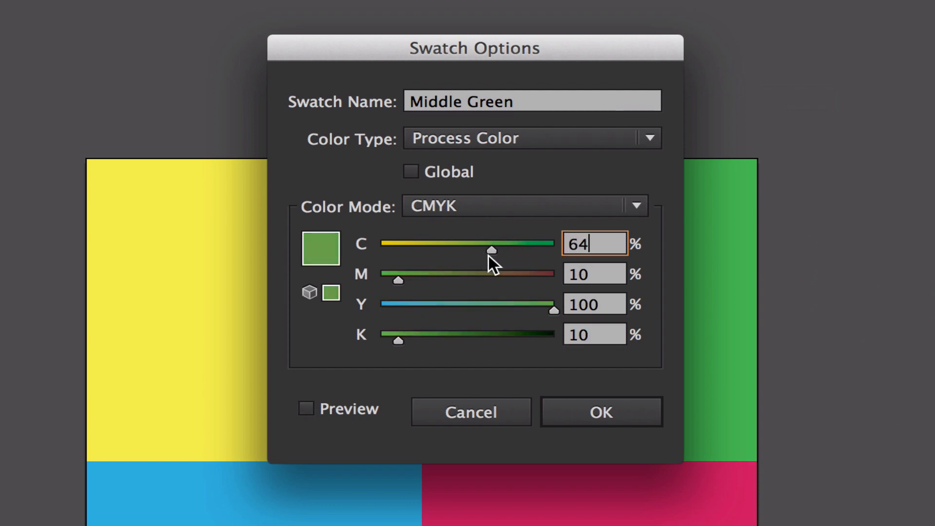
left_click_drag(493, 248, 467, 249)
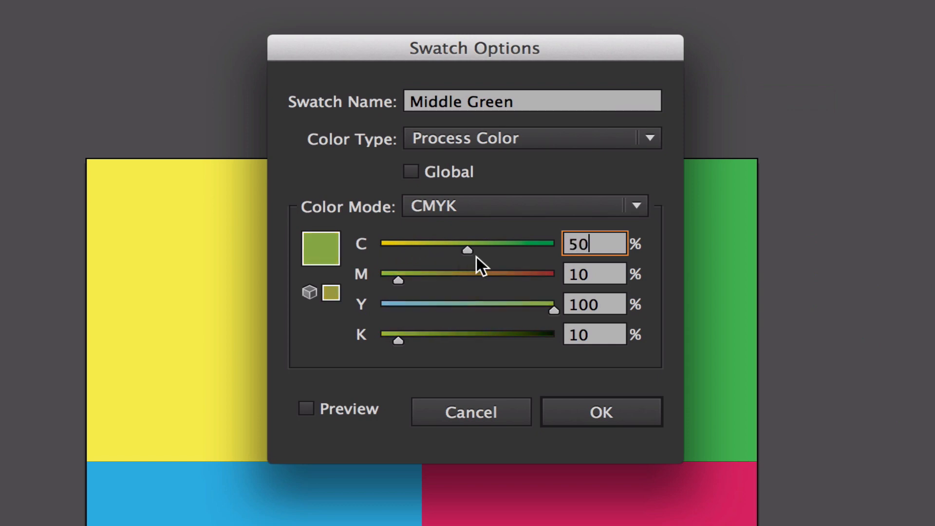
left_click_drag(467, 250, 527, 249)
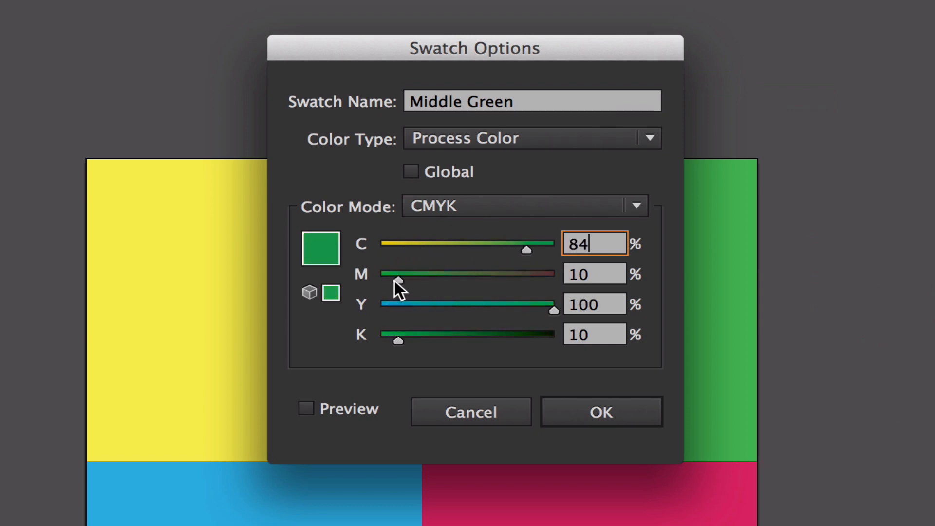
left_click_drag(399, 281, 506, 280)
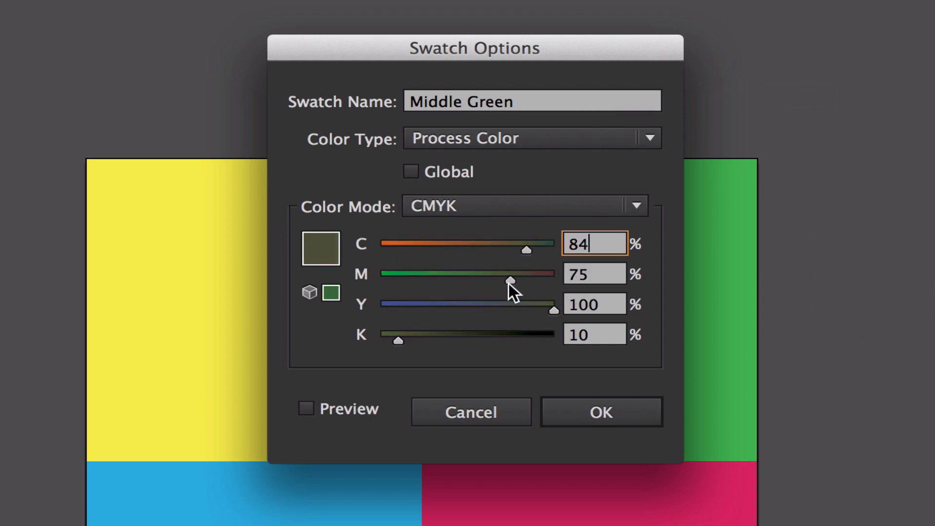
left_click_drag(506, 280, 402, 281)
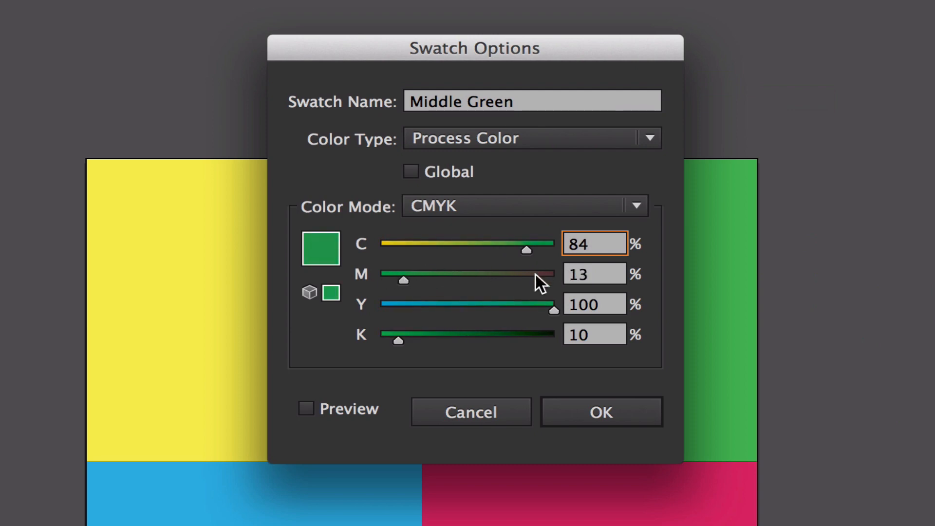
left_click_drag(553, 309, 427, 308)
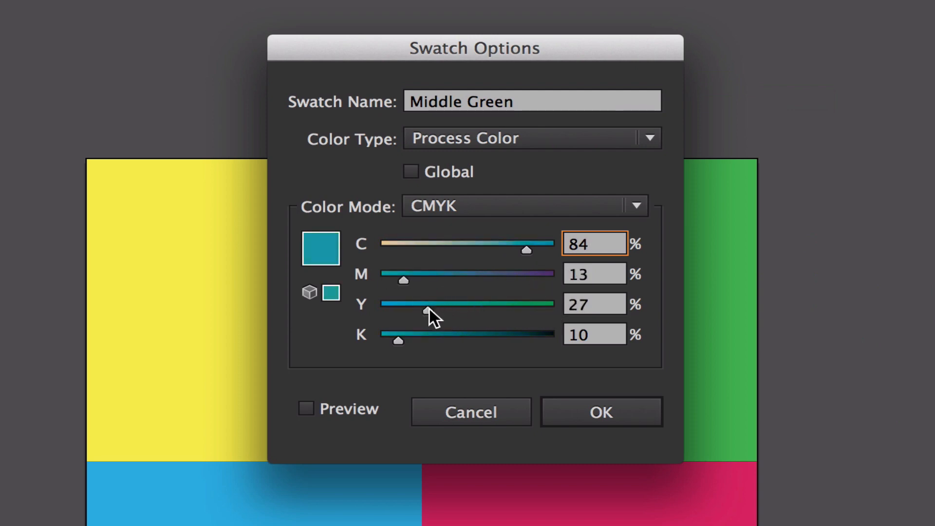
Settle black at about 26 percent and enter 18 for the magenta value
left_click_drag(426, 312, 532, 313)
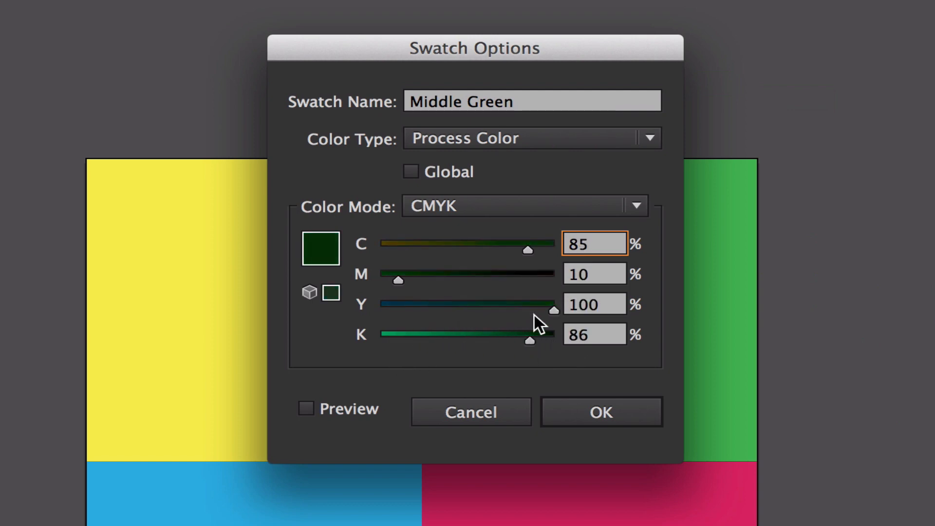
left_click_drag(530, 341, 448, 341)
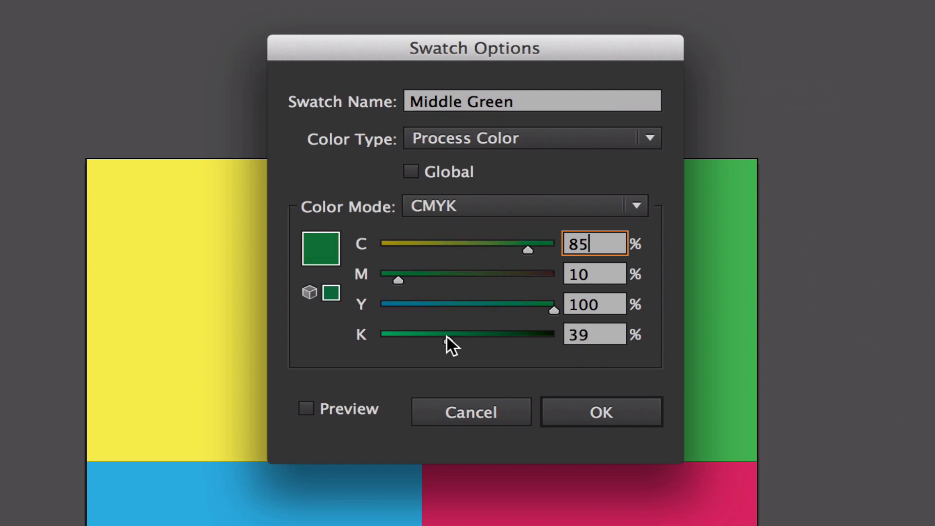
left_click_drag(450, 334, 427, 334)
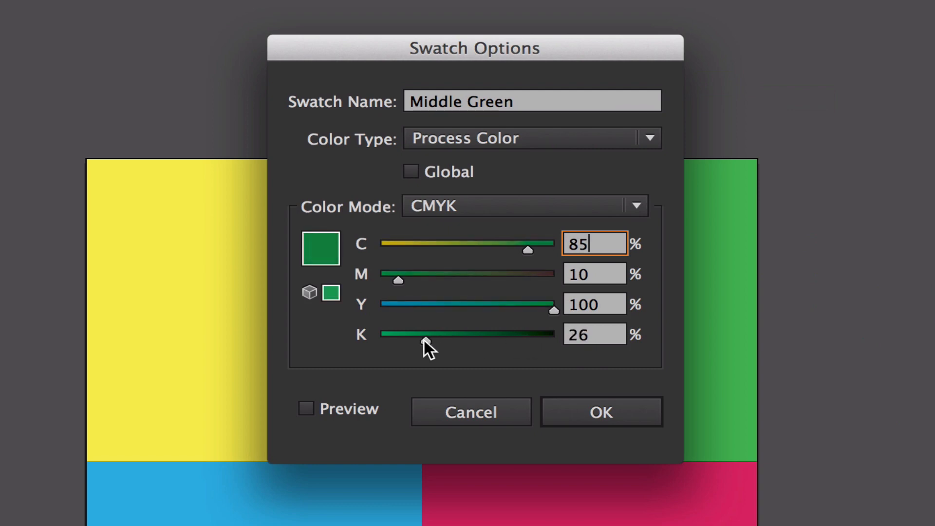
mouse_move(457, 257)
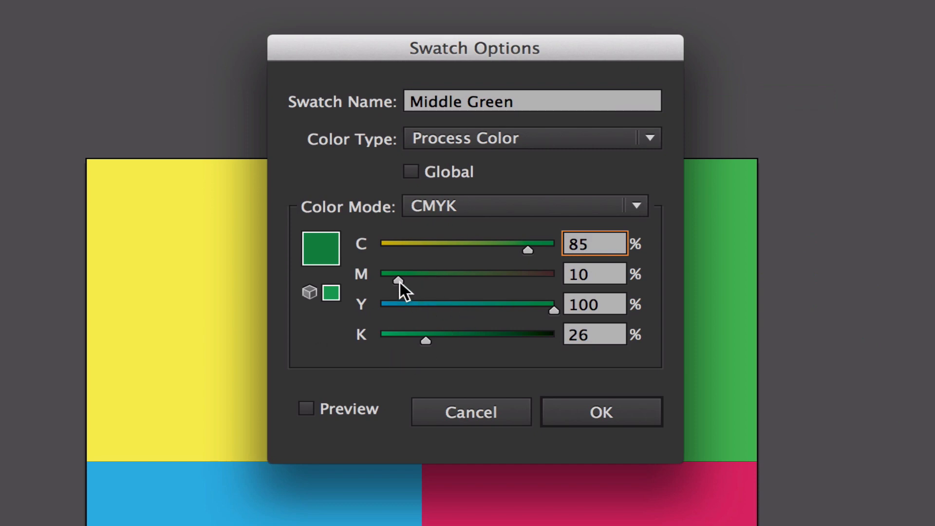
left_click_drag(399, 281, 535, 281)
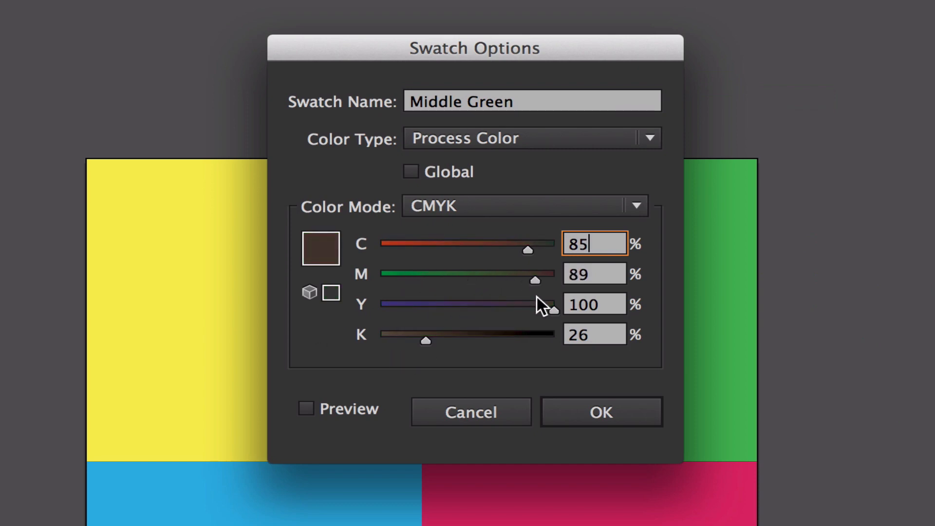
left_click(594, 273)
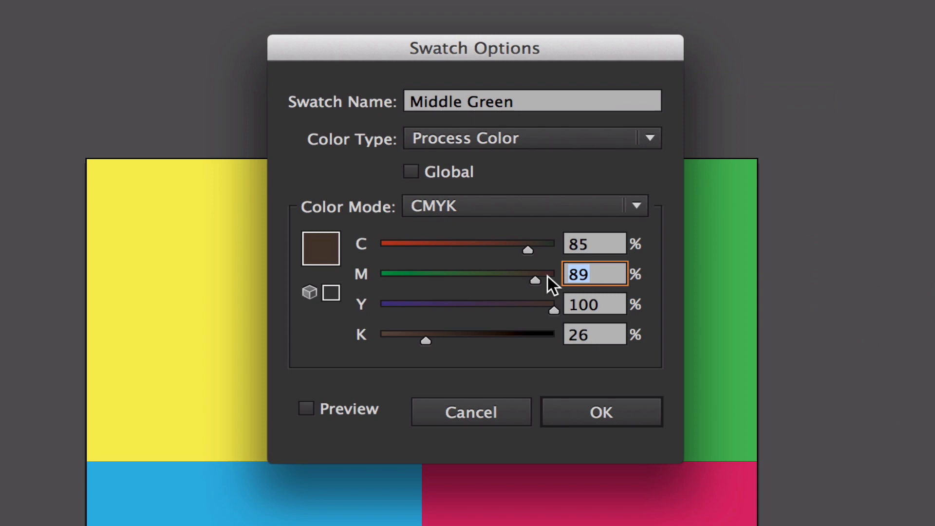
type("18")
left_click(595, 334)
type("10")
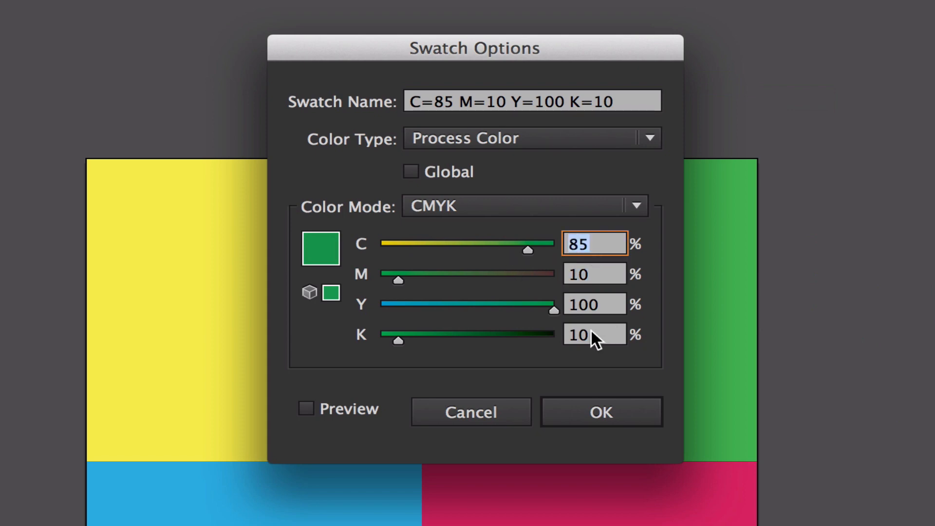
left_click(594, 335)
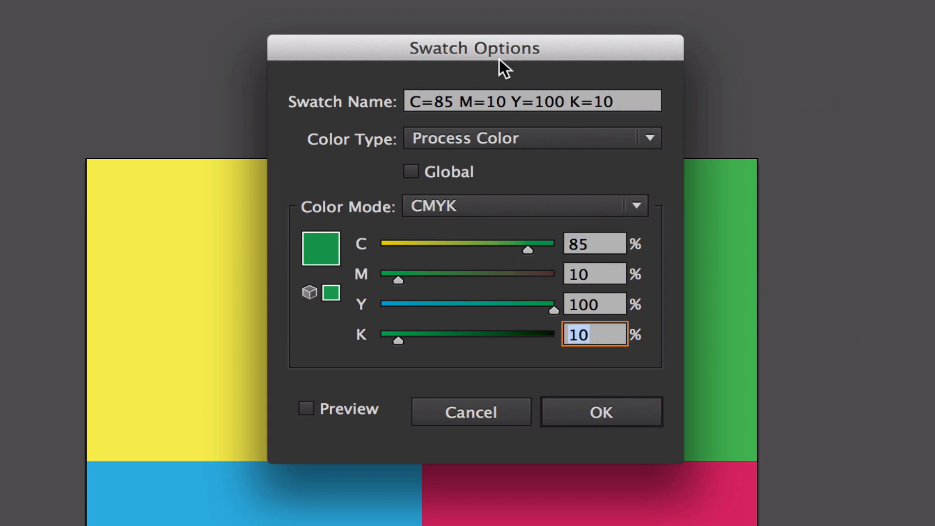
mouse_move(762, 382)
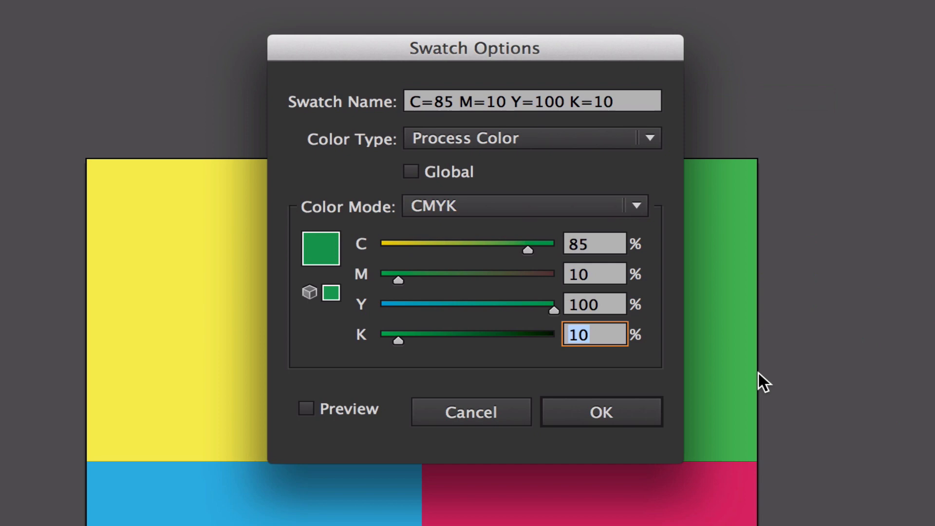
mouse_move(410, 249)
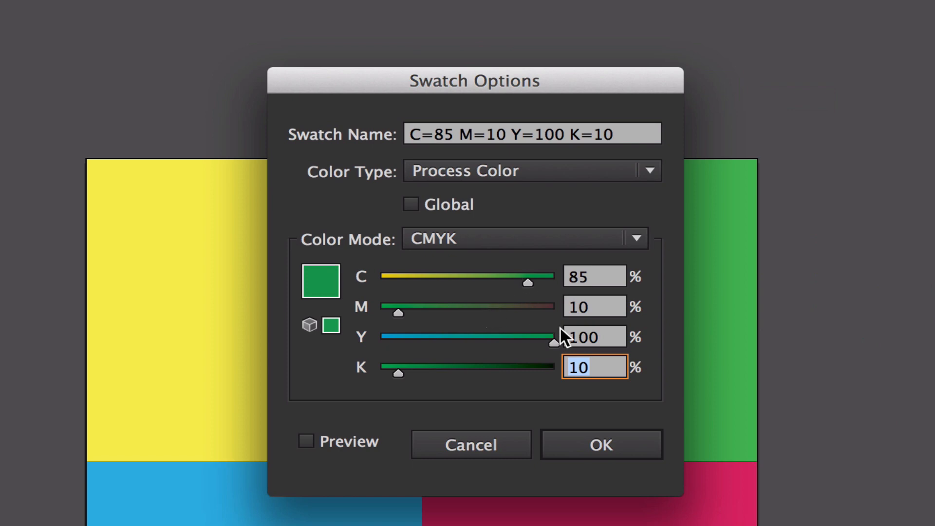
left_click(594, 306)
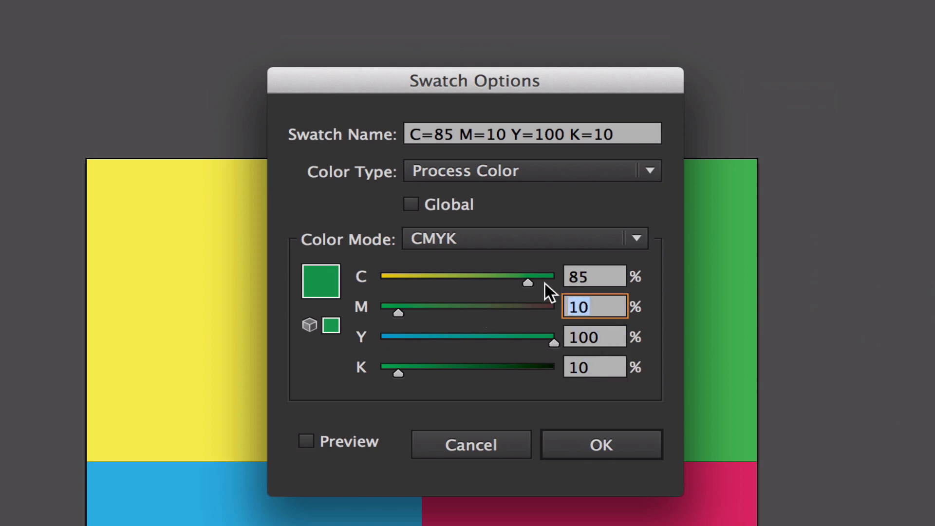
left_click(594, 336)
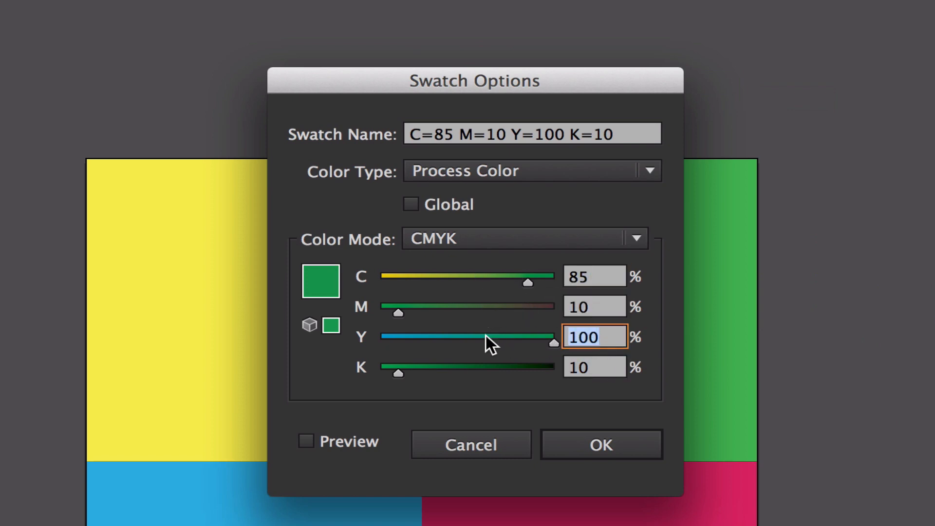
mouse_move(581, 321)
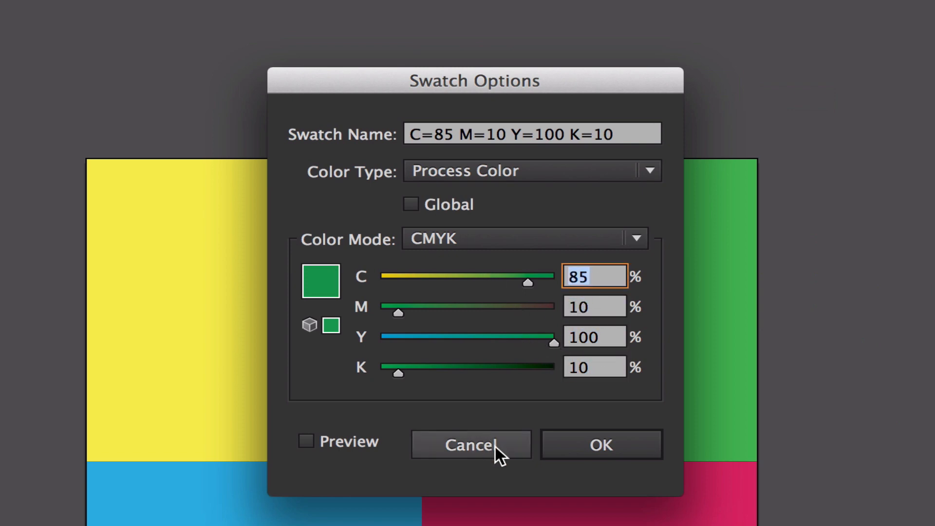
left_click(472, 445)
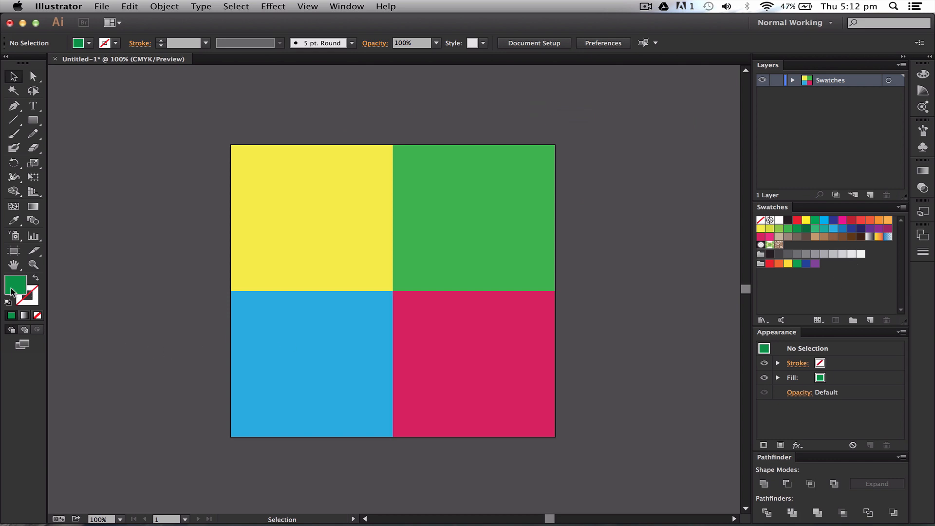
mouse_move(15, 287)
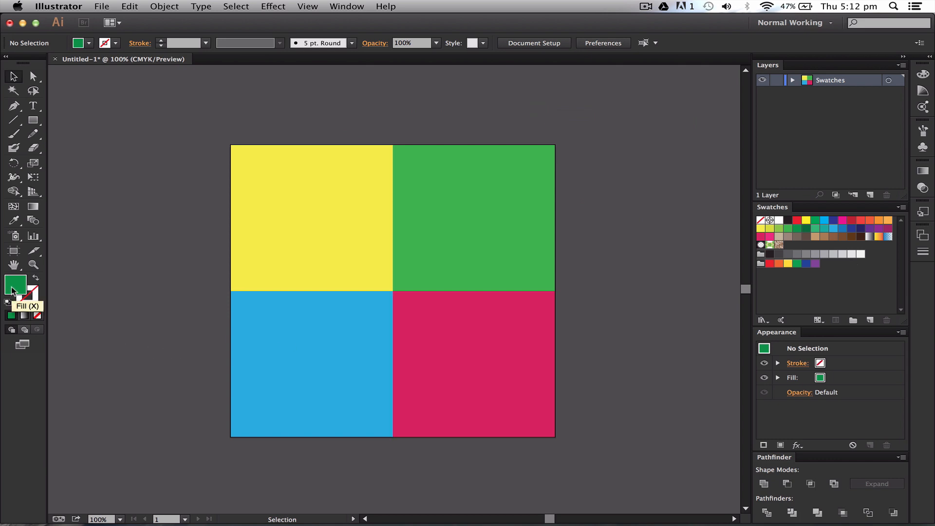
Bring up the Color Picker for the green fill (hex 009344)
double_click(14, 288)
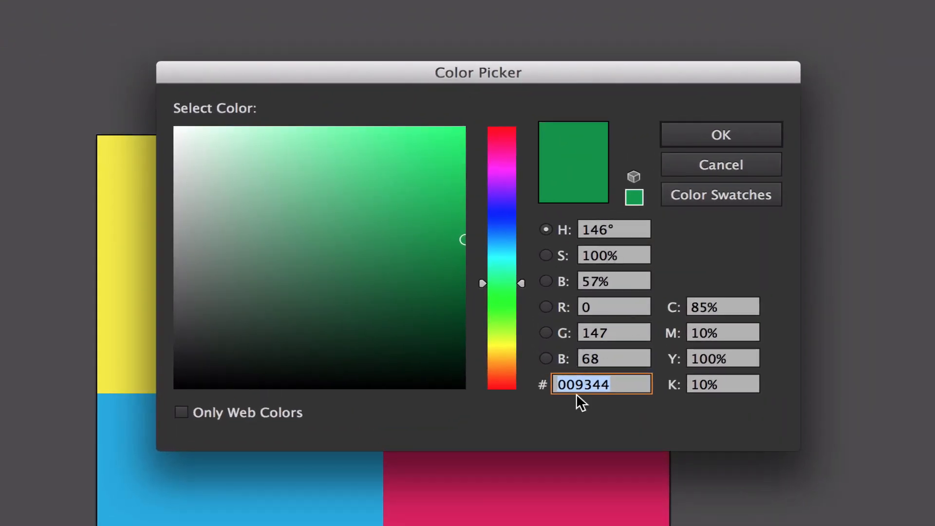
Sample blue-green, pale blue and yellow-green shades, landing on muted olive 707F4B
left_click(722, 306)
type("86")
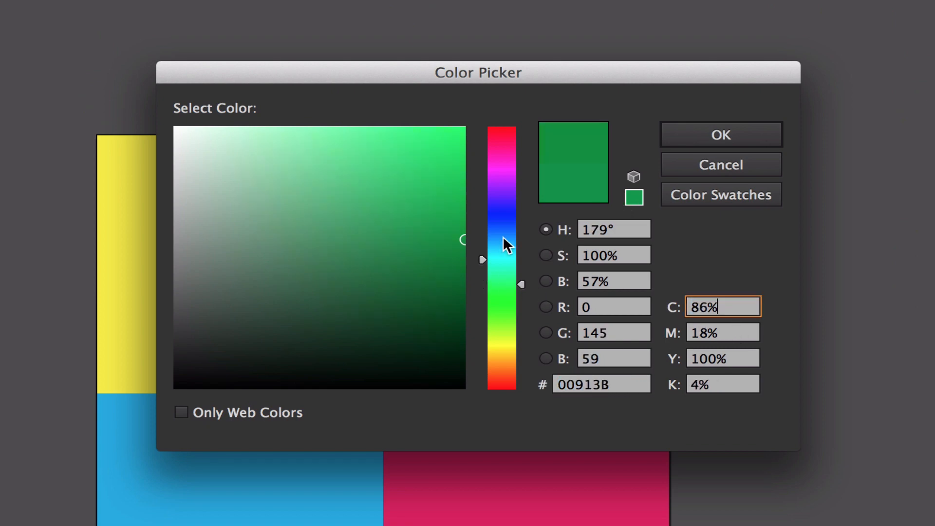
left_click_drag(503, 245, 507, 205)
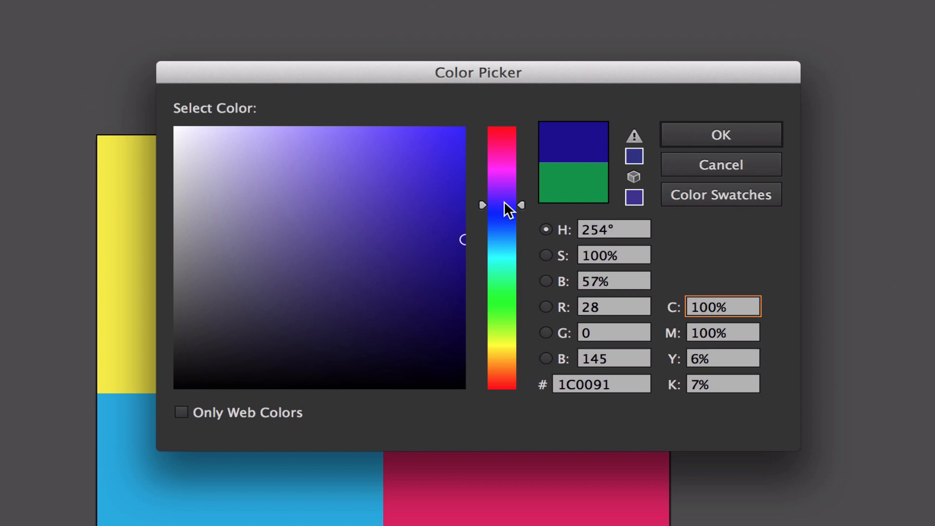
left_click(294, 139)
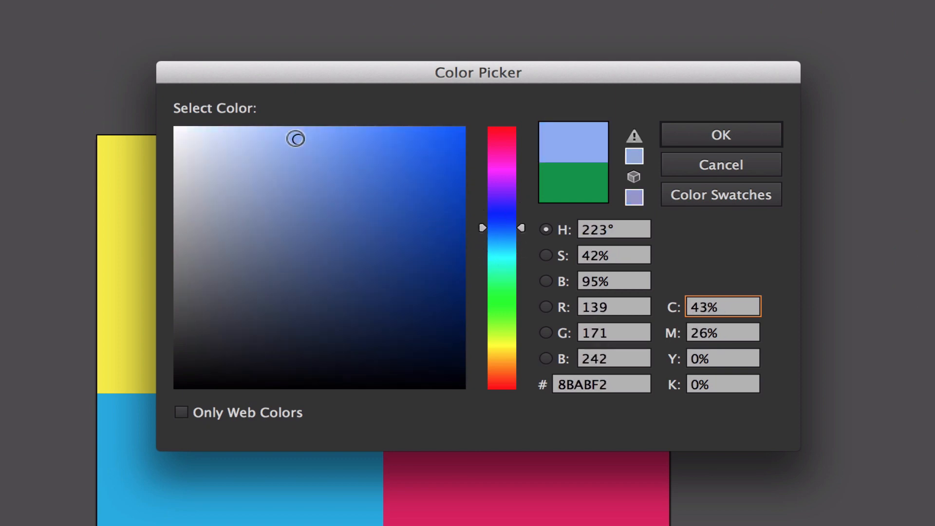
left_click(336, 218)
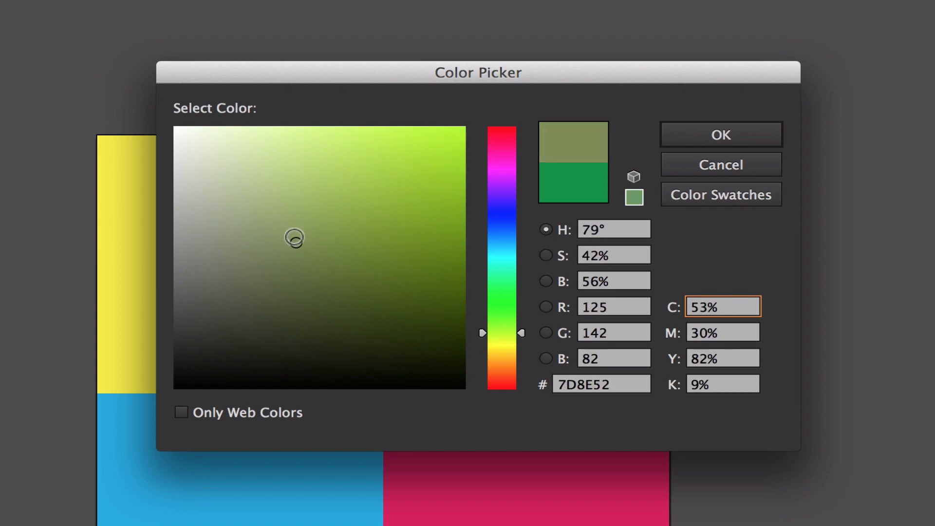
left_click(290, 259)
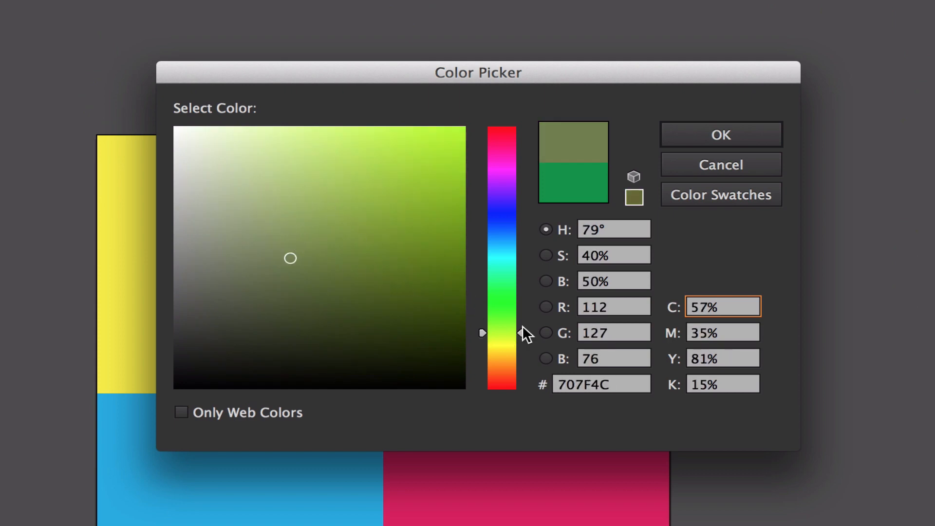
left_click(600, 384)
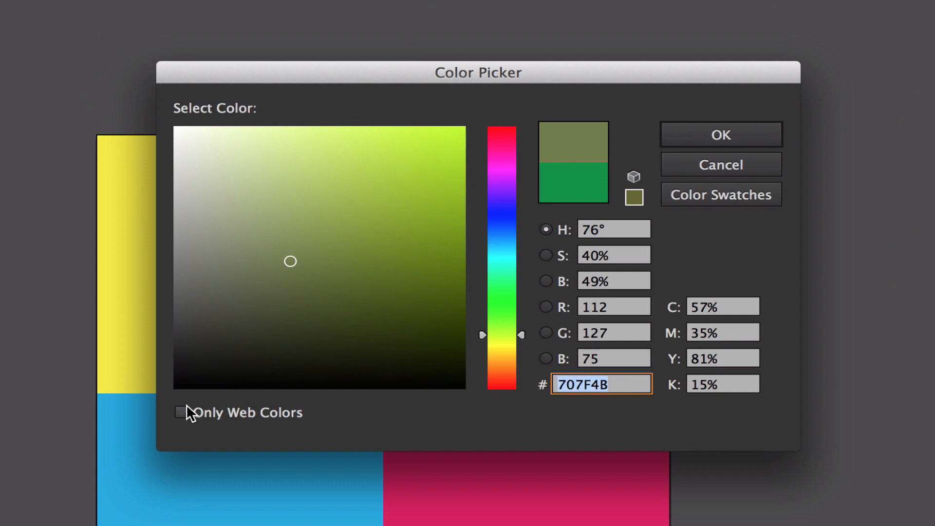
Toggle Only Web Colors on and off, then pick bright cyan 29BED6
left_click(183, 413)
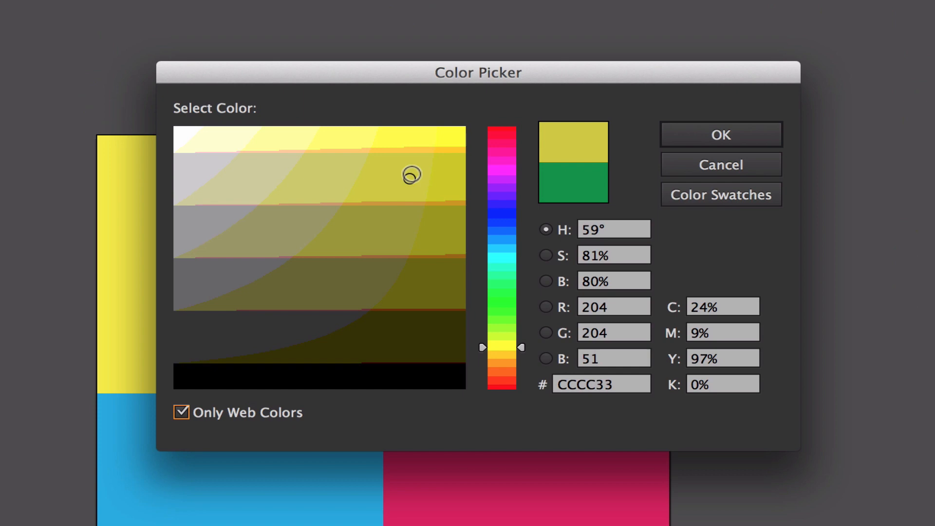
left_click(182, 413)
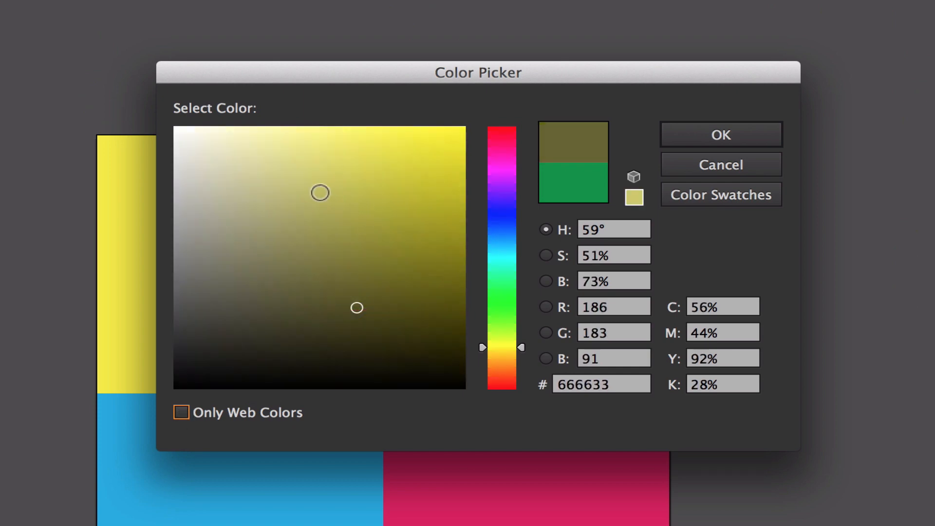
left_click_drag(501, 349, 500, 227)
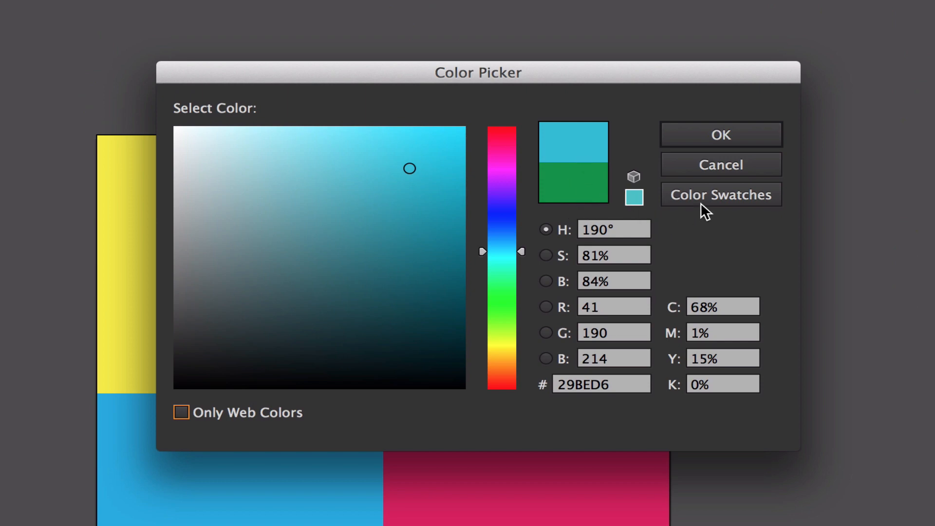
View the swatch list, snap cyan to its web-safe value, ending on deep teal 007D91
left_click(721, 194)
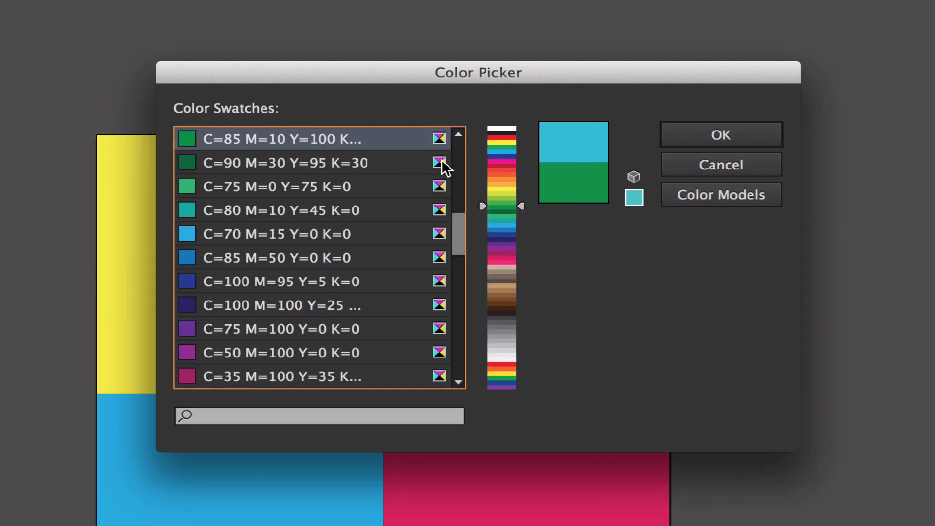
mouse_move(634, 197)
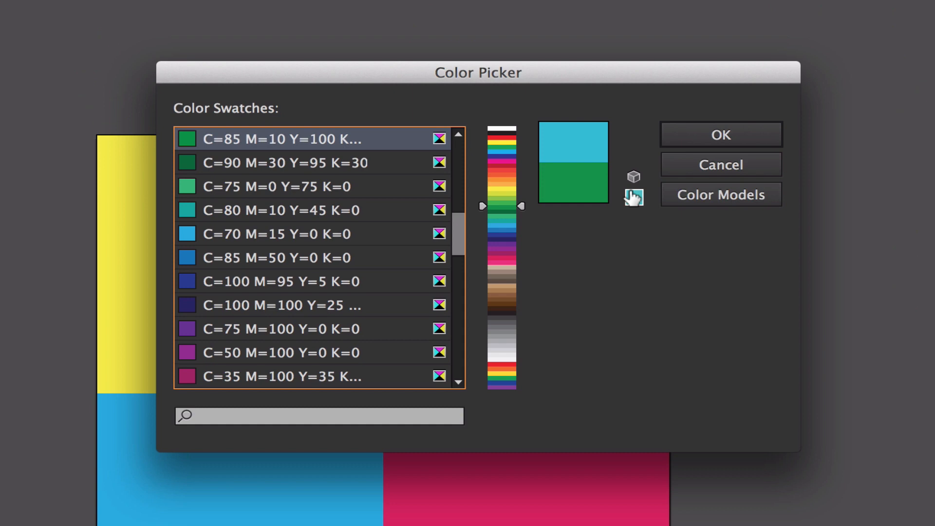
mouse_move(633, 197)
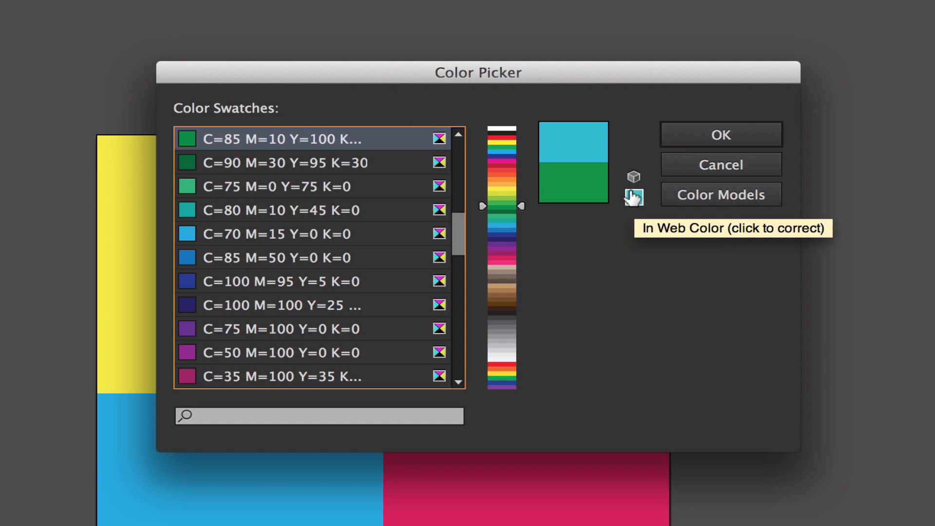
left_click(634, 197)
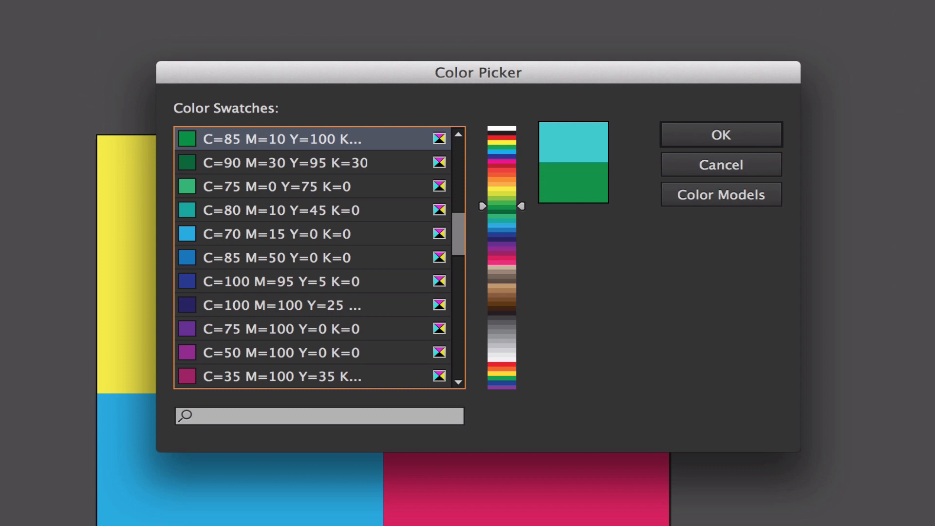
left_click(721, 194)
type("007D91")
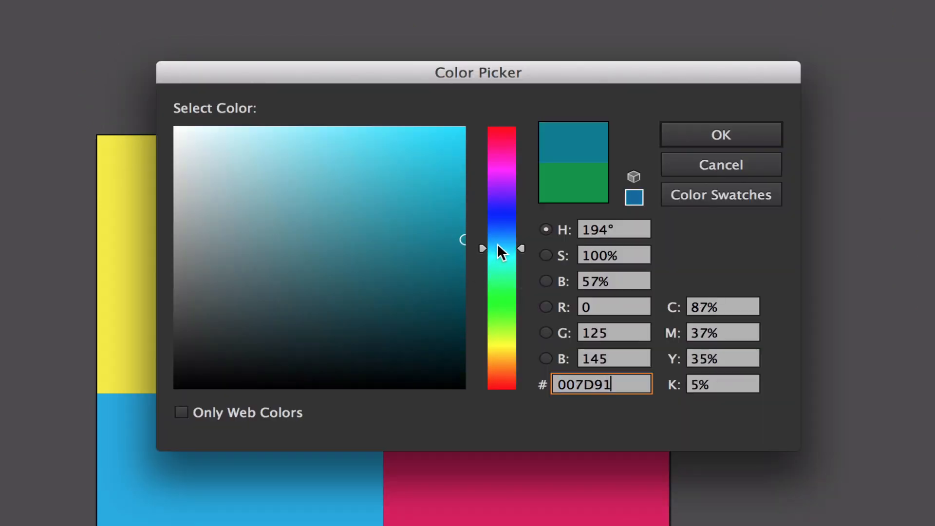
Save the C=75 M=26 Y=0 K=0 blue as a Spot Color swatch
left_click(721, 133)
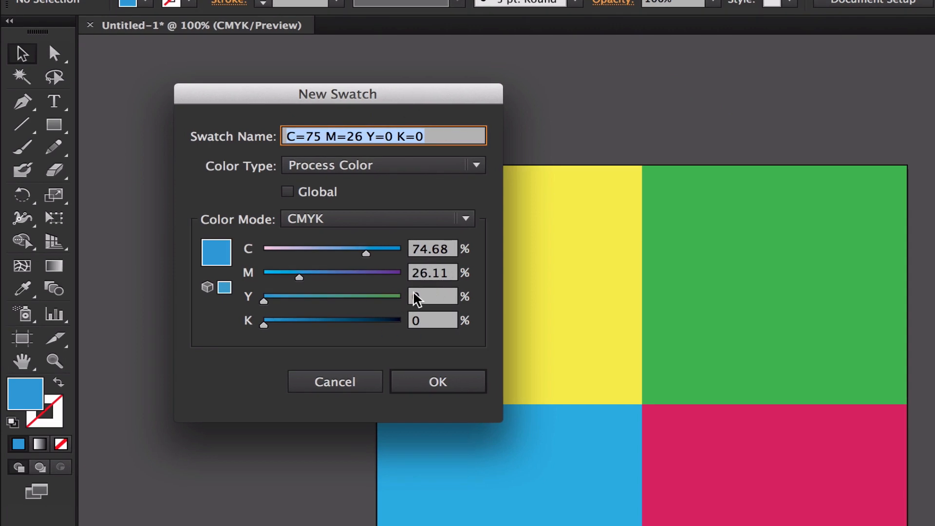
left_click(382, 164)
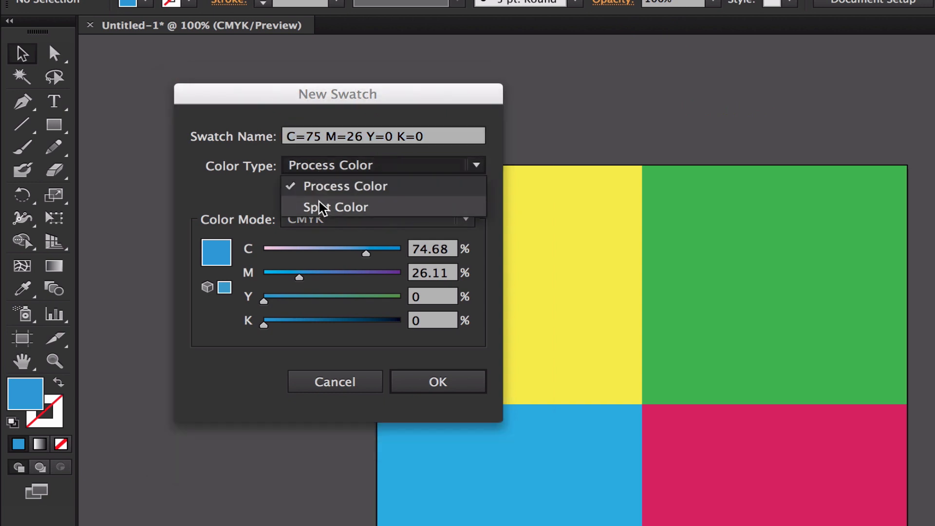
left_click(335, 207)
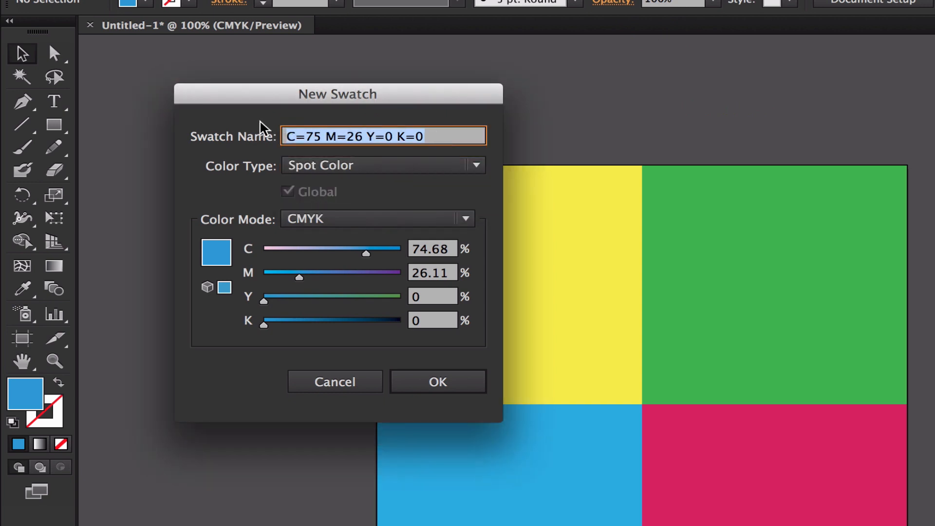
mouse_move(609, 353)
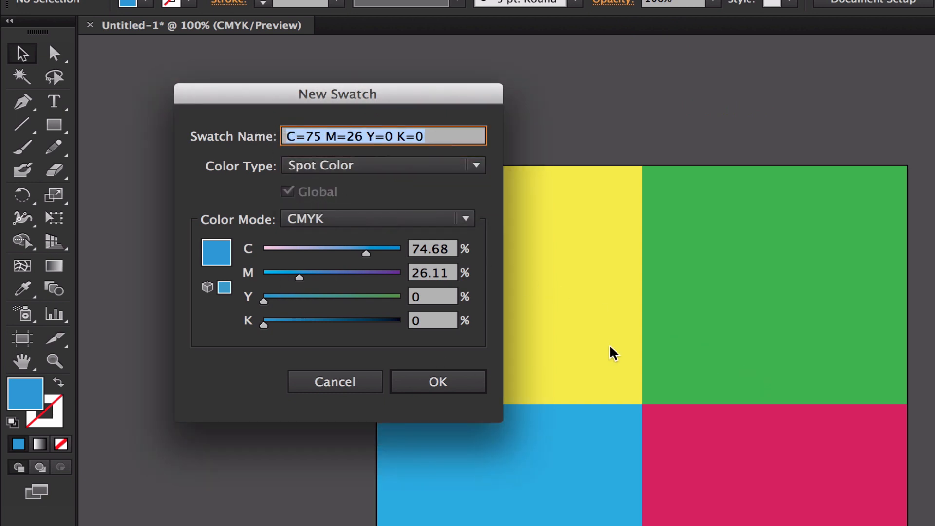
mouse_move(712, 445)
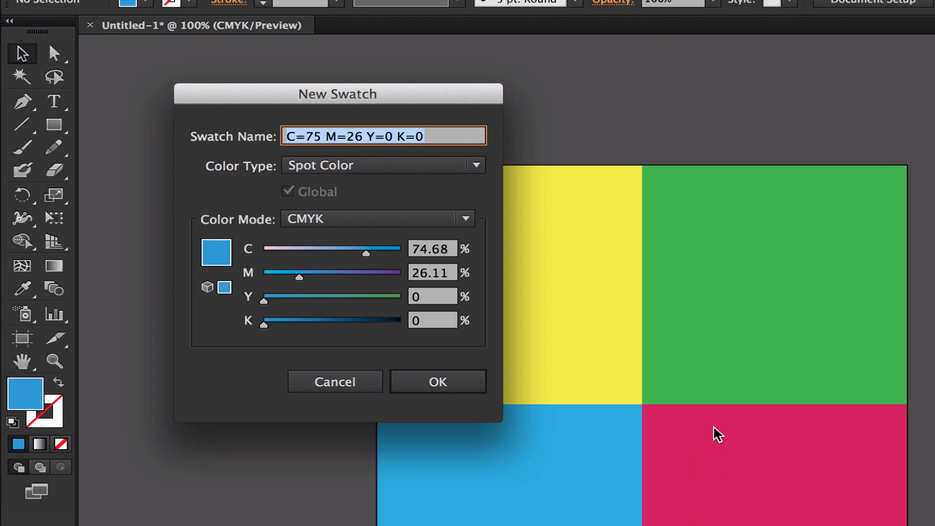
mouse_move(349, 294)
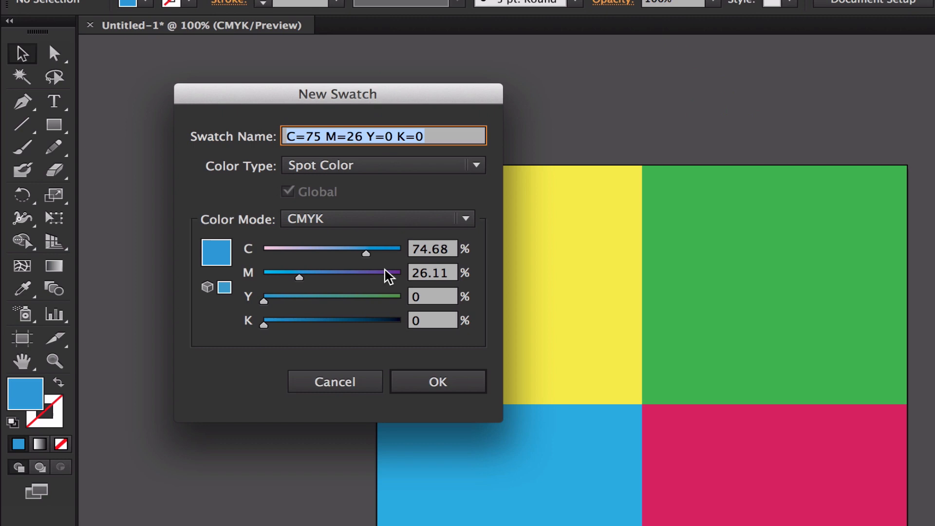
left_click(438, 382)
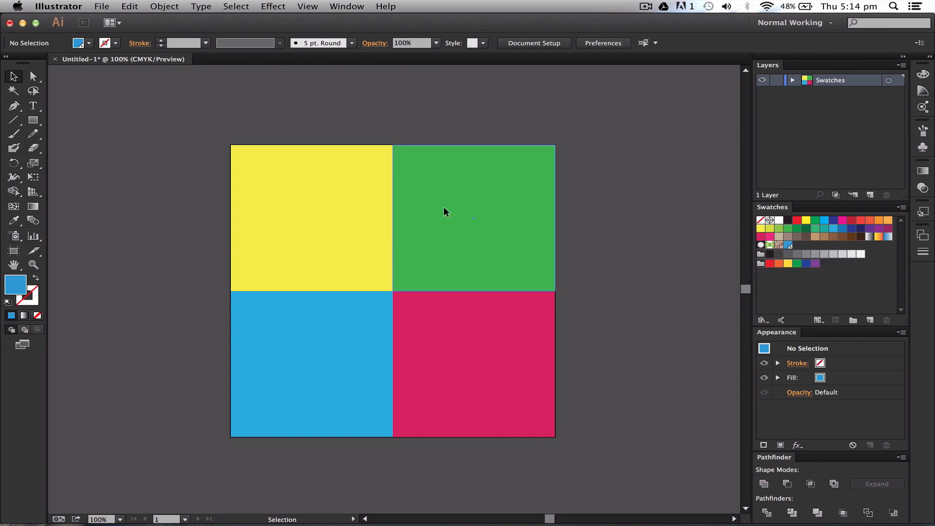
left_click(312, 365)
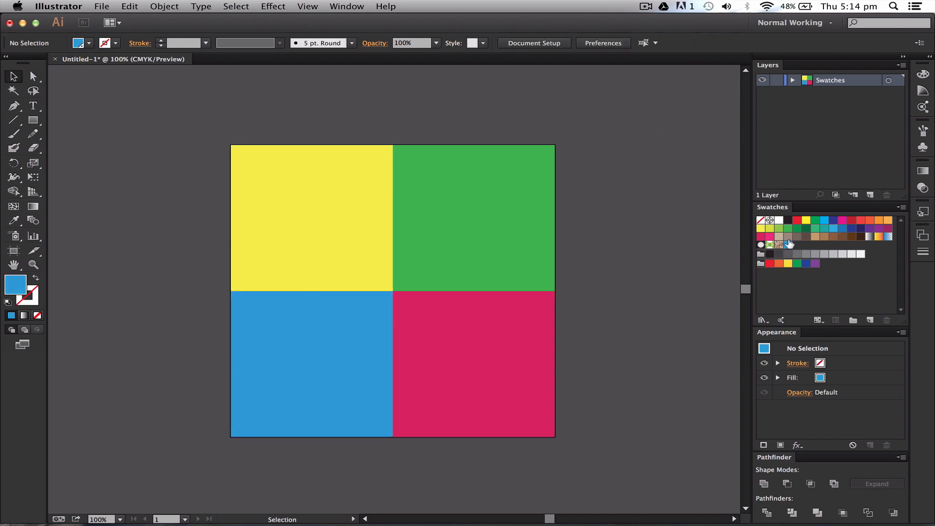
double_click(788, 245)
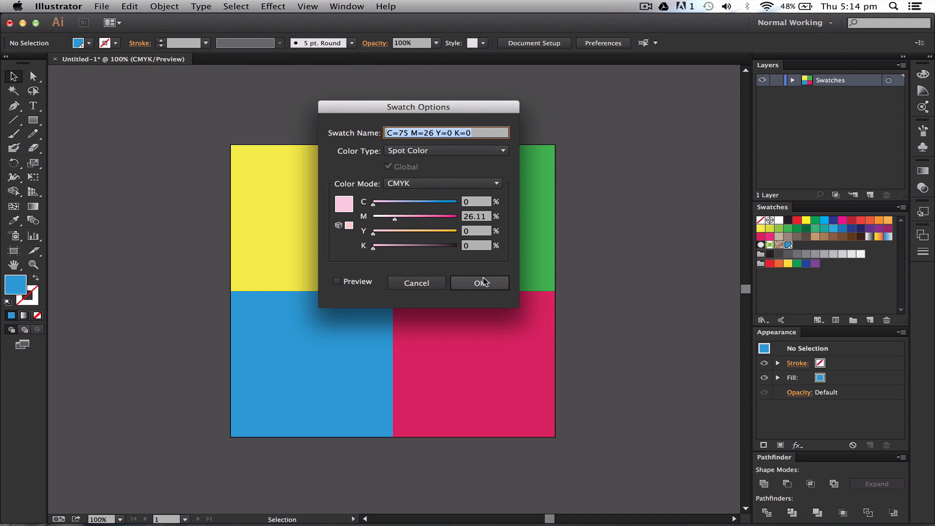
left_click(479, 283)
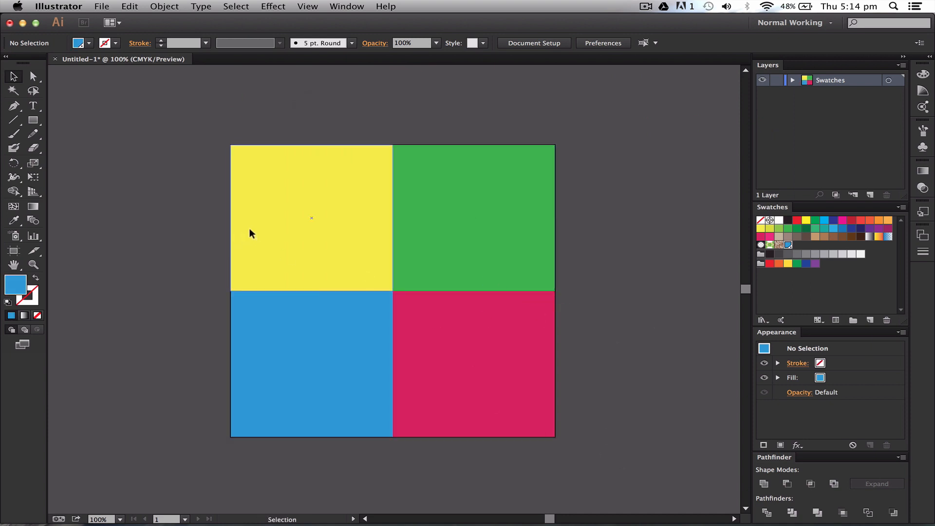
left_click(312, 218)
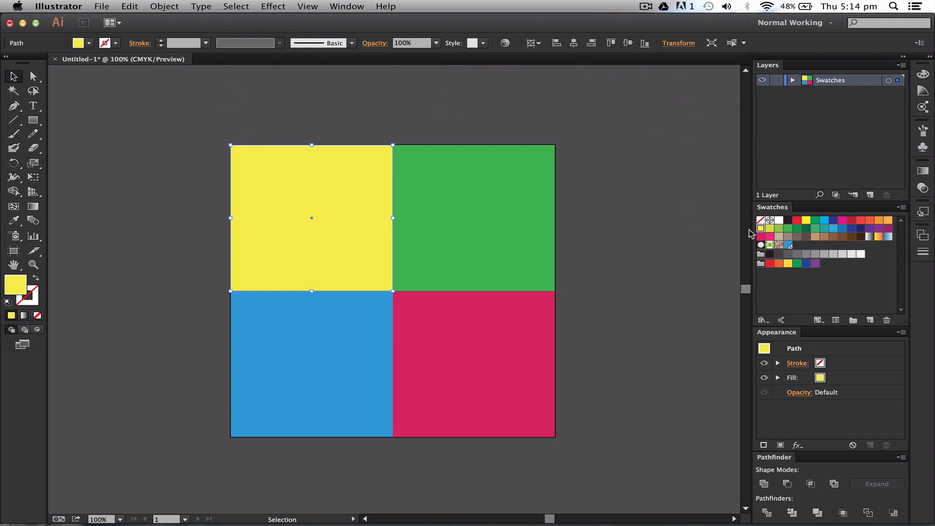
double_click(760, 228)
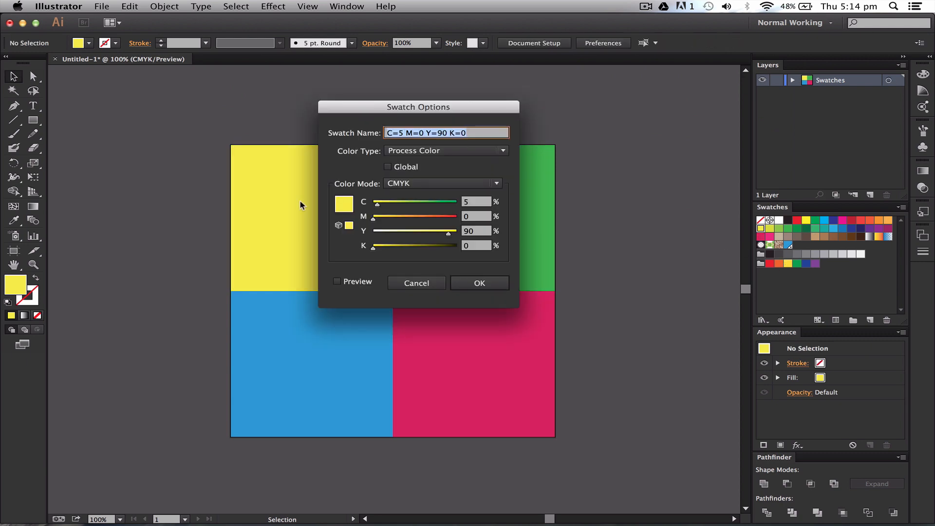
left_click(479, 282)
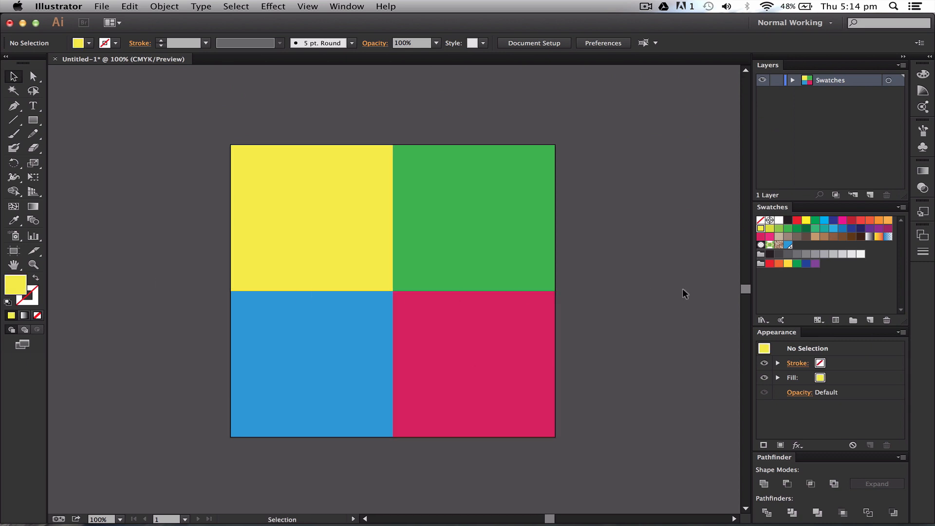
mouse_move(626, 275)
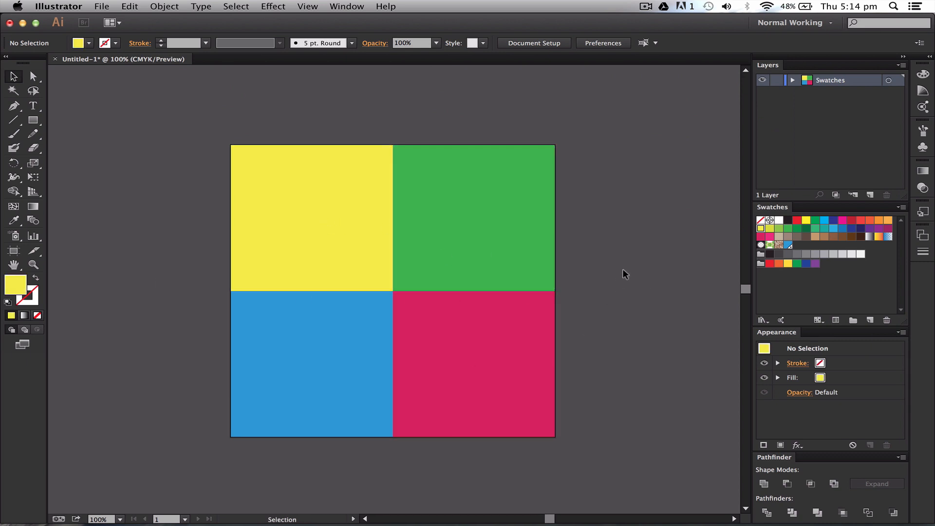
mouse_move(621, 265)
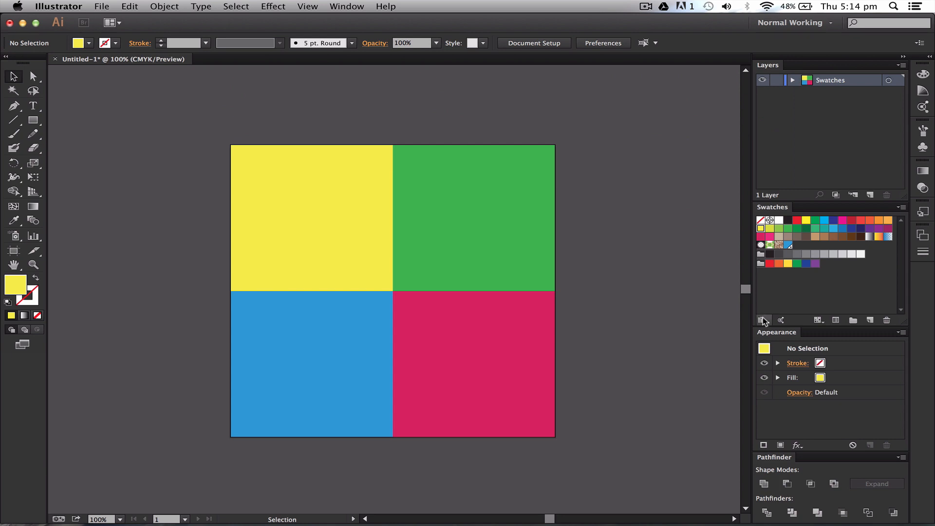
Load the Nature > Beach swatch library as its own panel
left_click(764, 319)
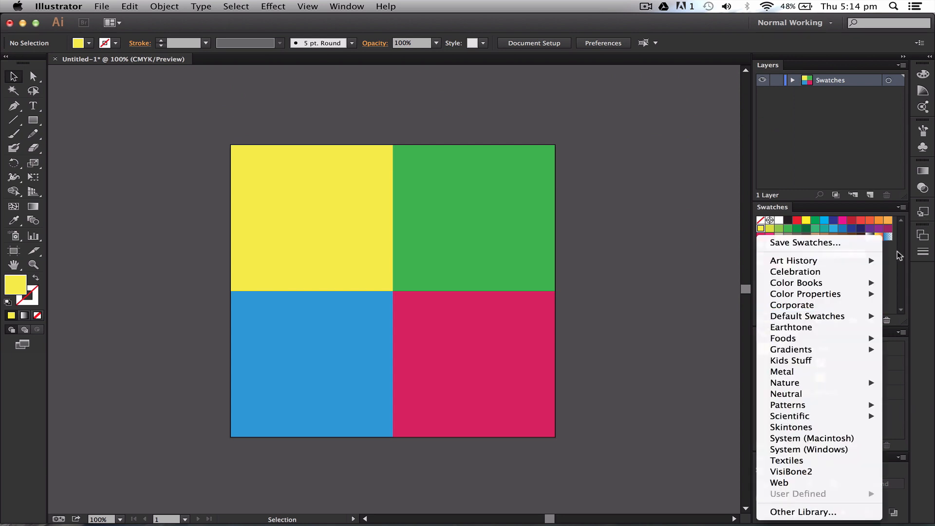
mouse_move(791, 328)
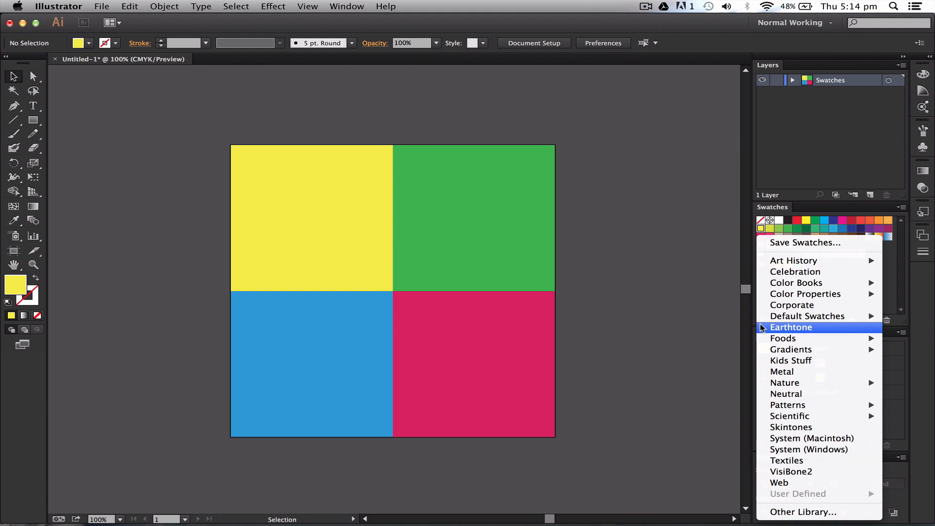
mouse_move(823, 295)
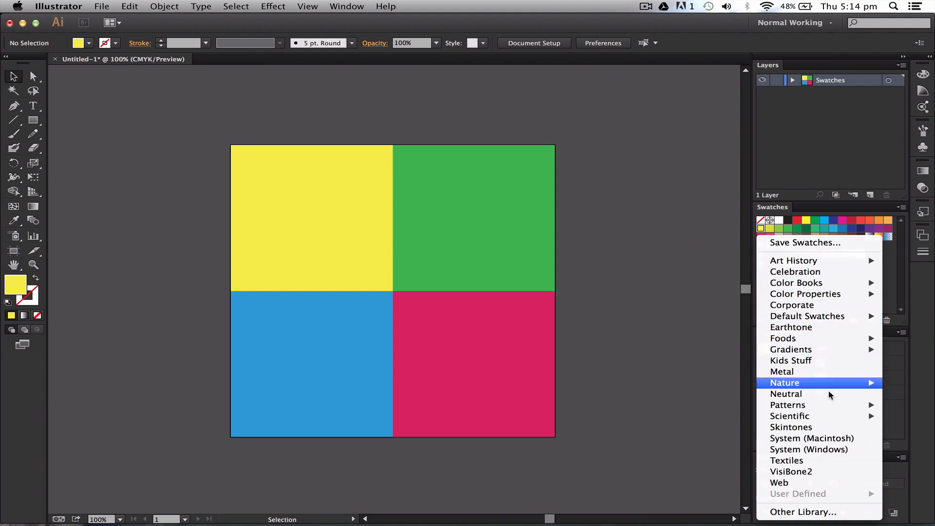
mouse_move(762, 394)
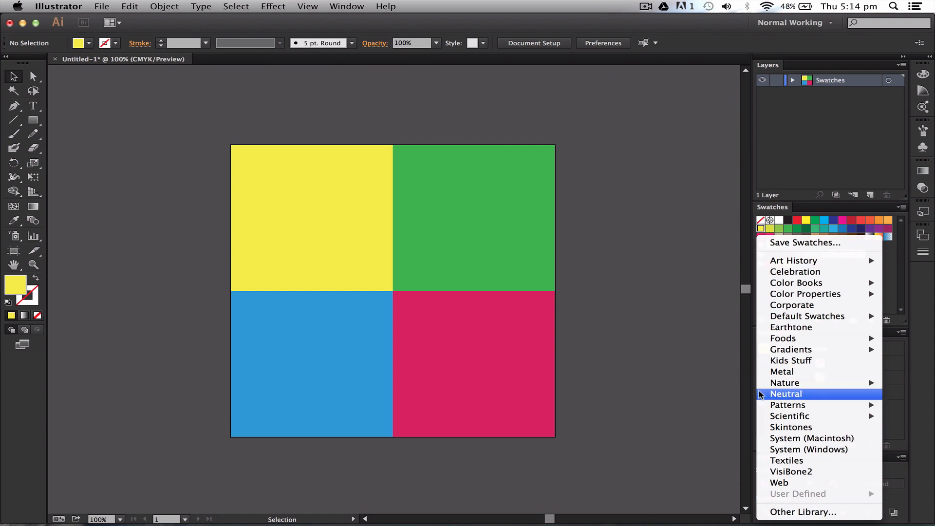
mouse_move(796, 382)
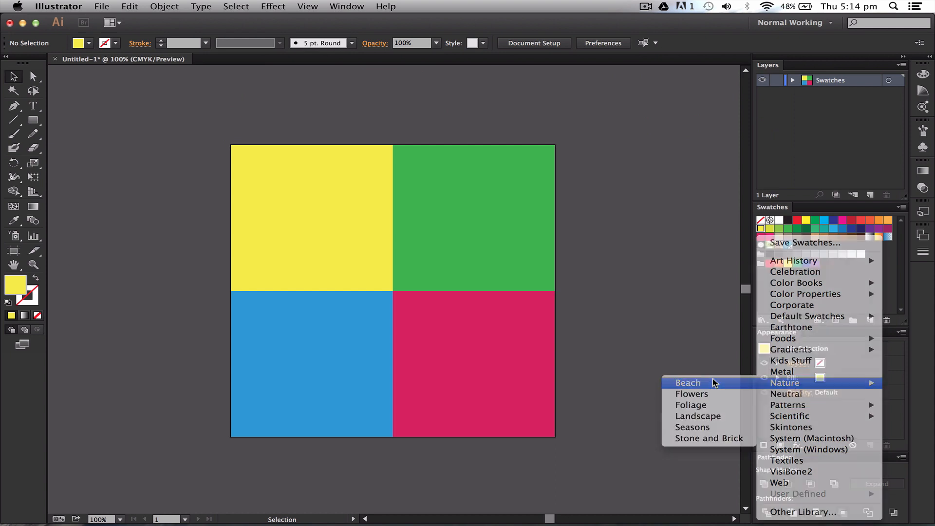
left_click(688, 382)
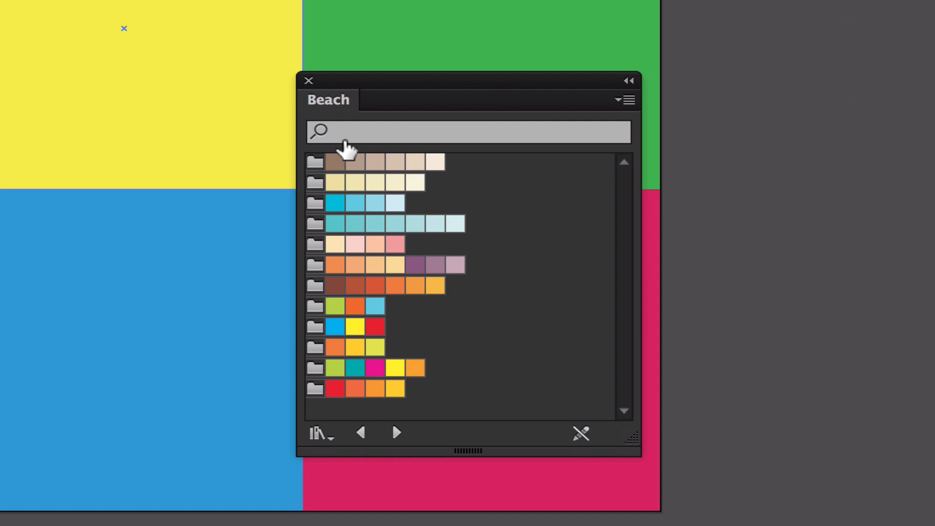
mouse_move(331, 184)
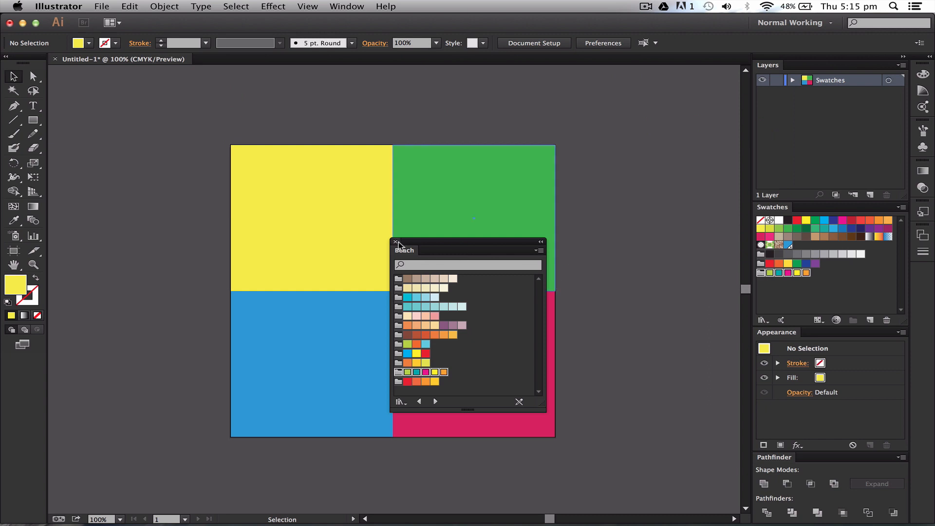
Fill the squares teal, lime, magenta and orange from the Beach group after dismissing its library
left_click(396, 242)
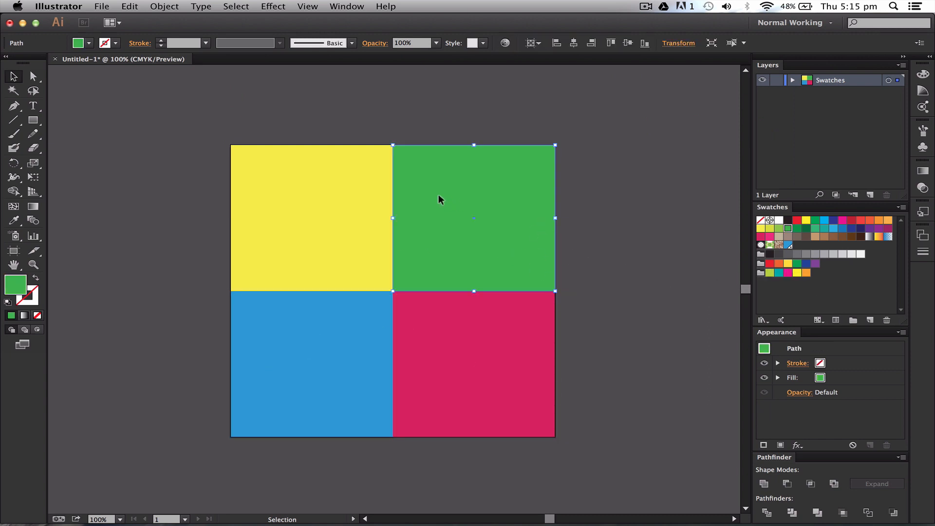
left_click(770, 273)
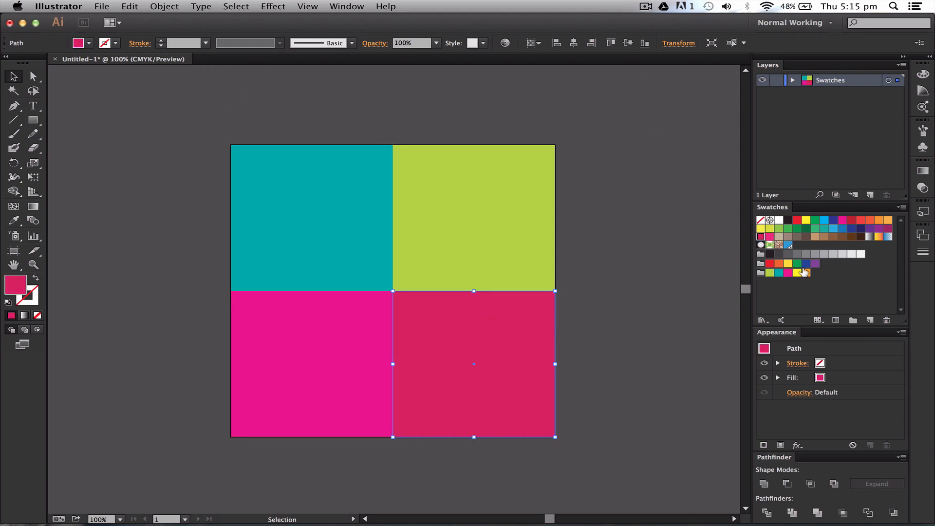
left_click(807, 273)
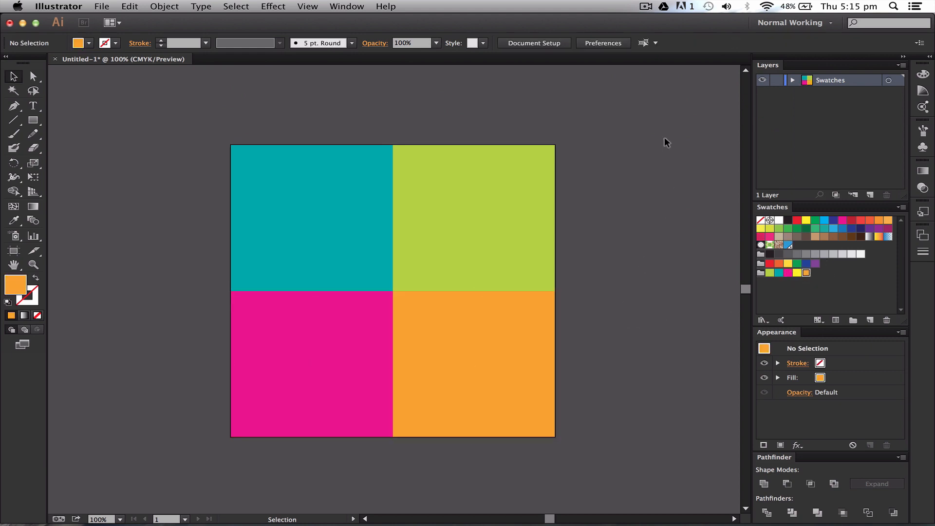
mouse_move(663, 316)
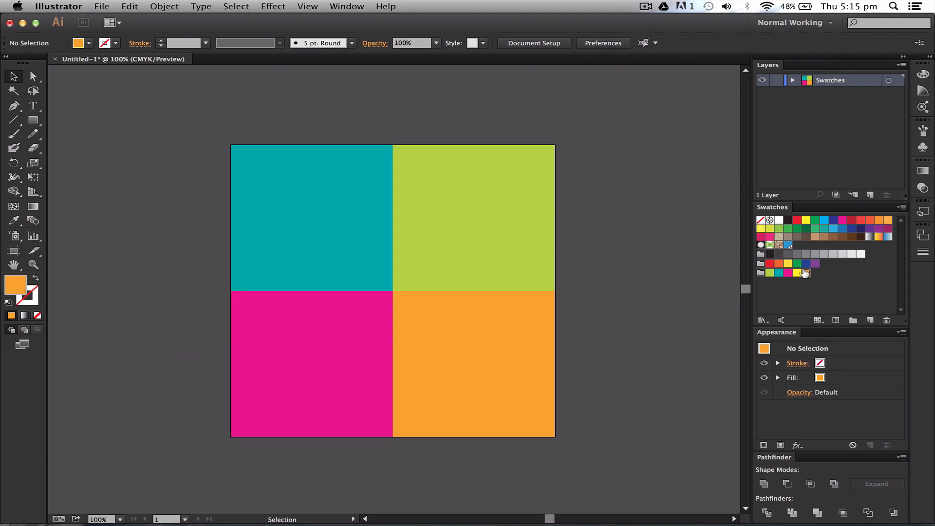
Set the Beach swatch group's Color Type to Spot Color and confirm
double_click(805, 273)
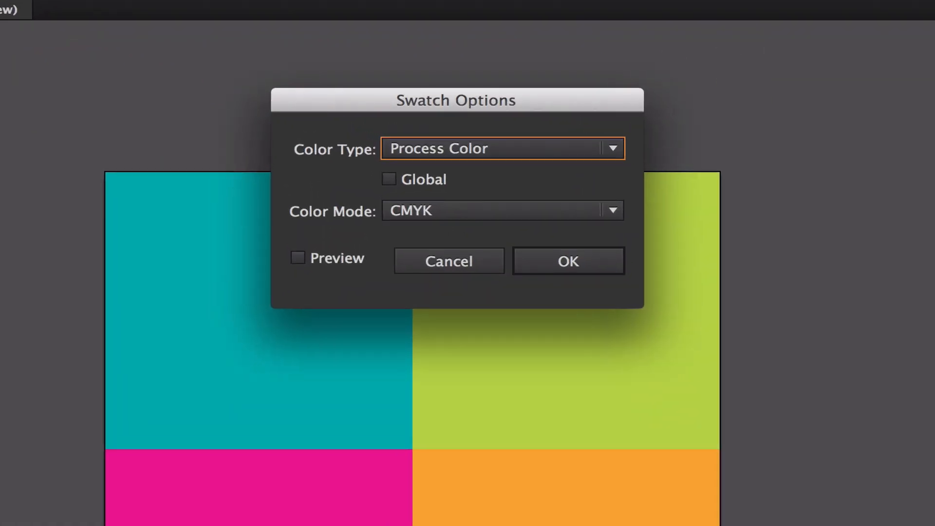
left_click(504, 148)
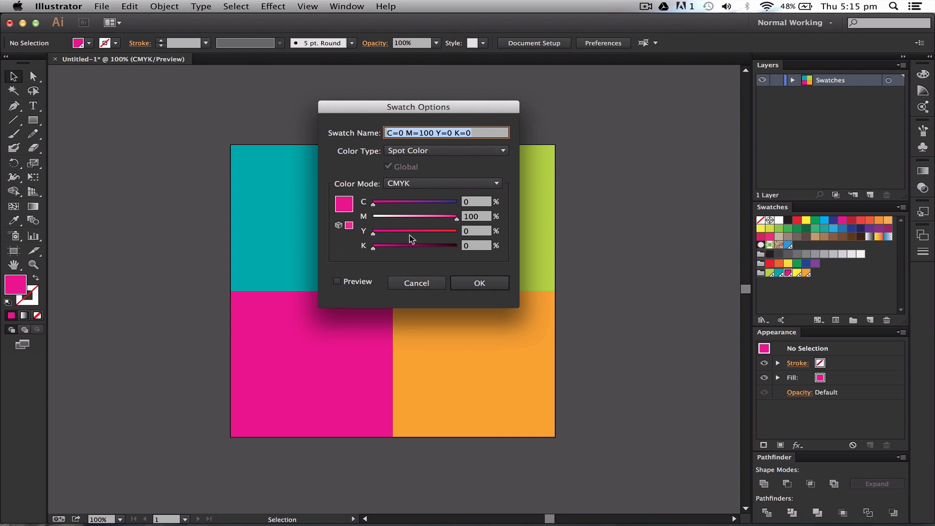
left_click(480, 282)
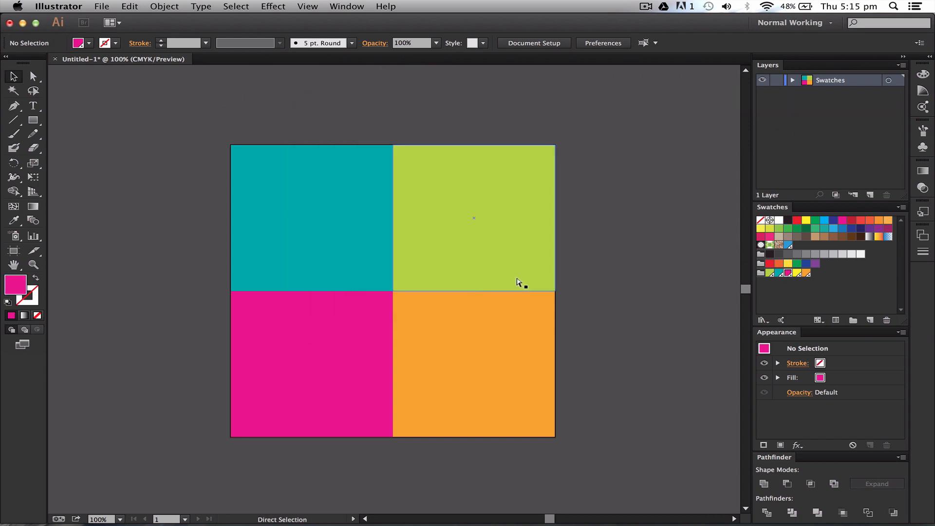